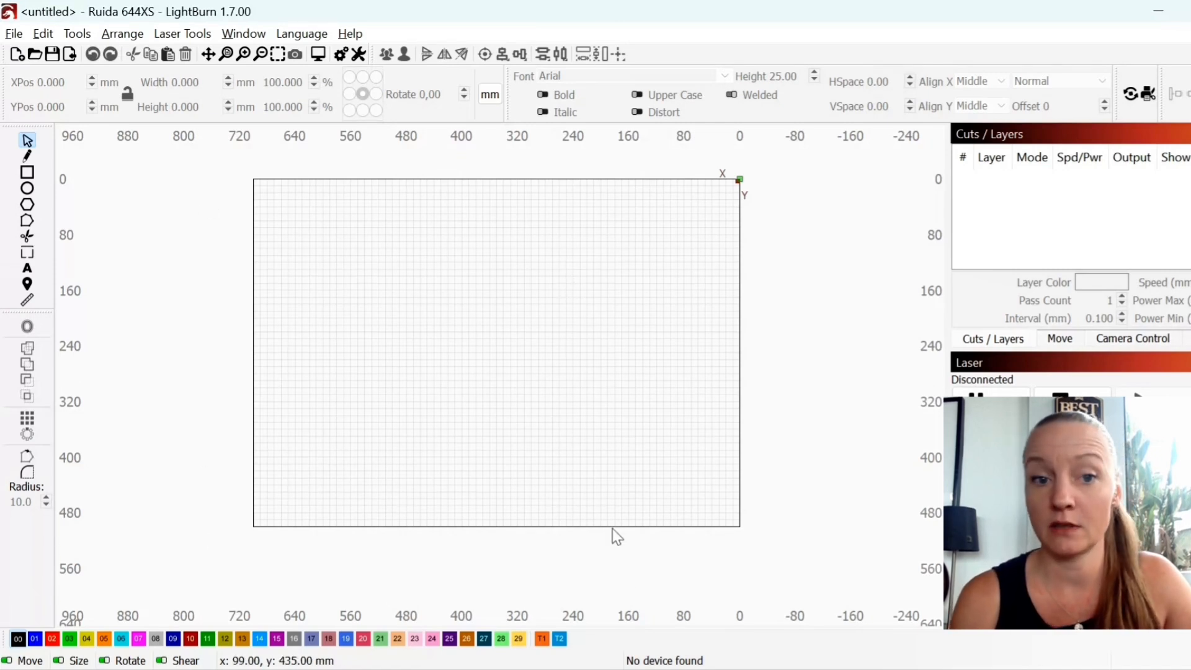
mouse_move(318, 469)
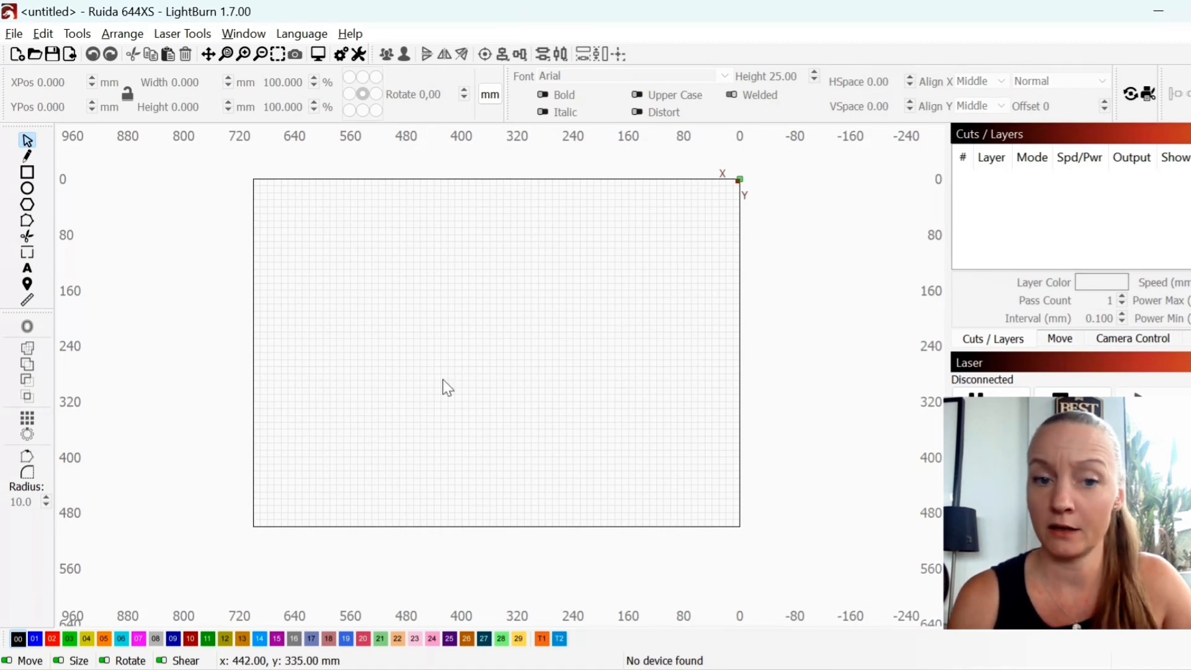
mouse_move(473, 347)
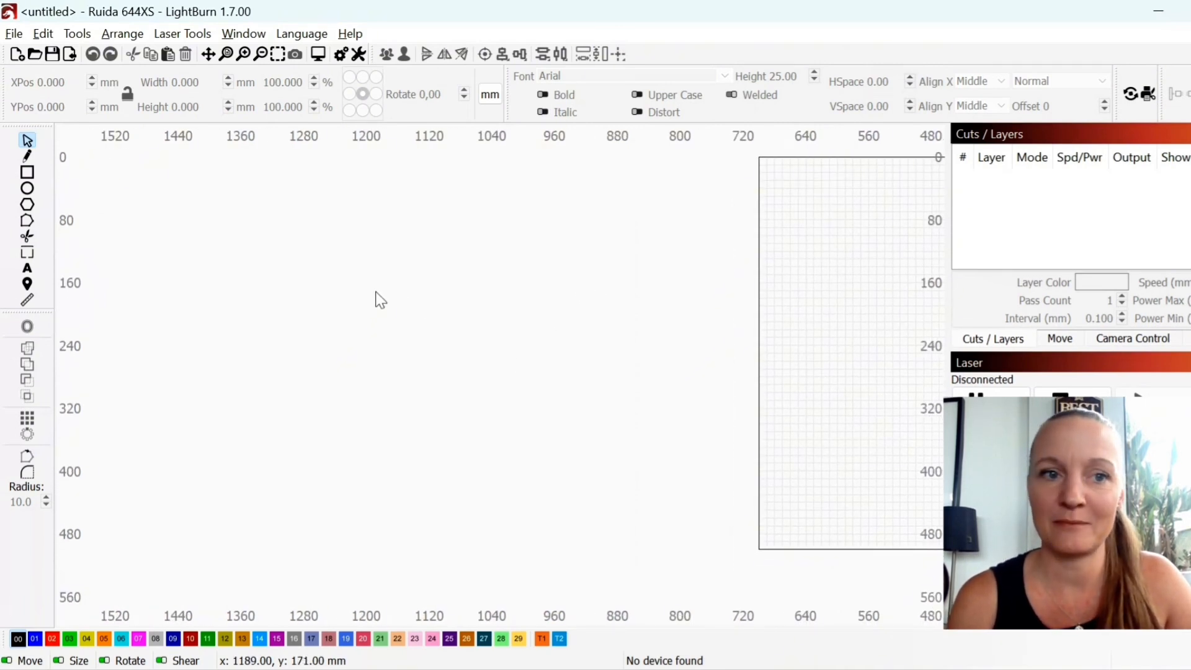
mouse_move(232, 45)
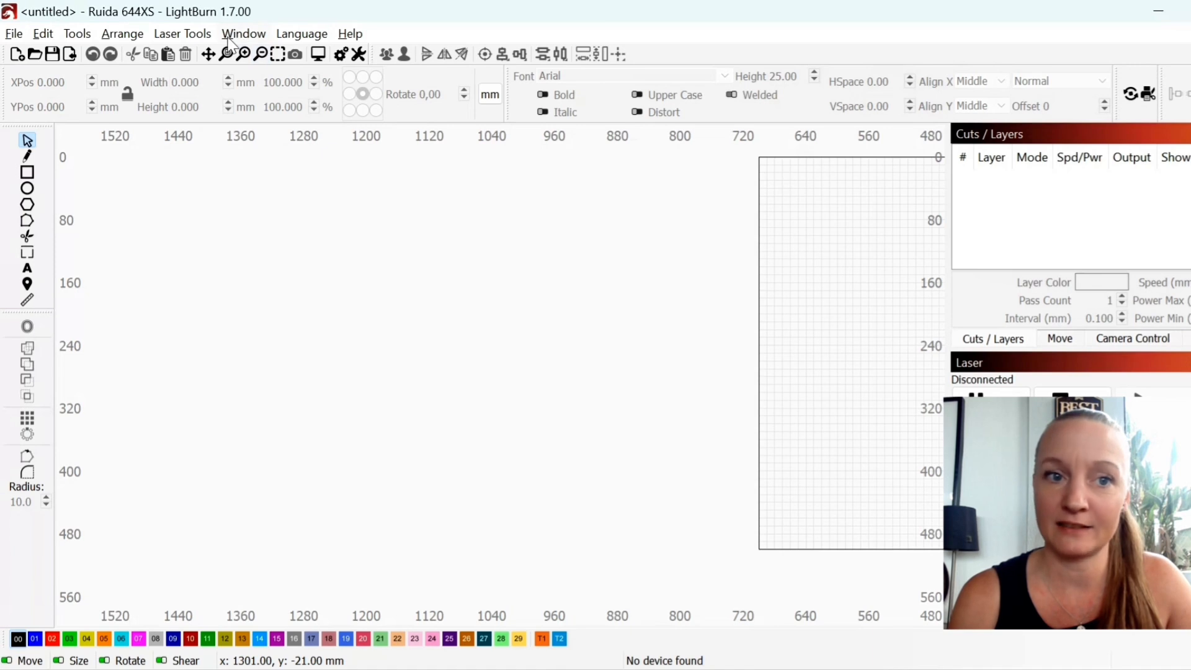
- Switch the view to filled shape rendering and set the layer mode to Fill instead of Line
click(243, 33)
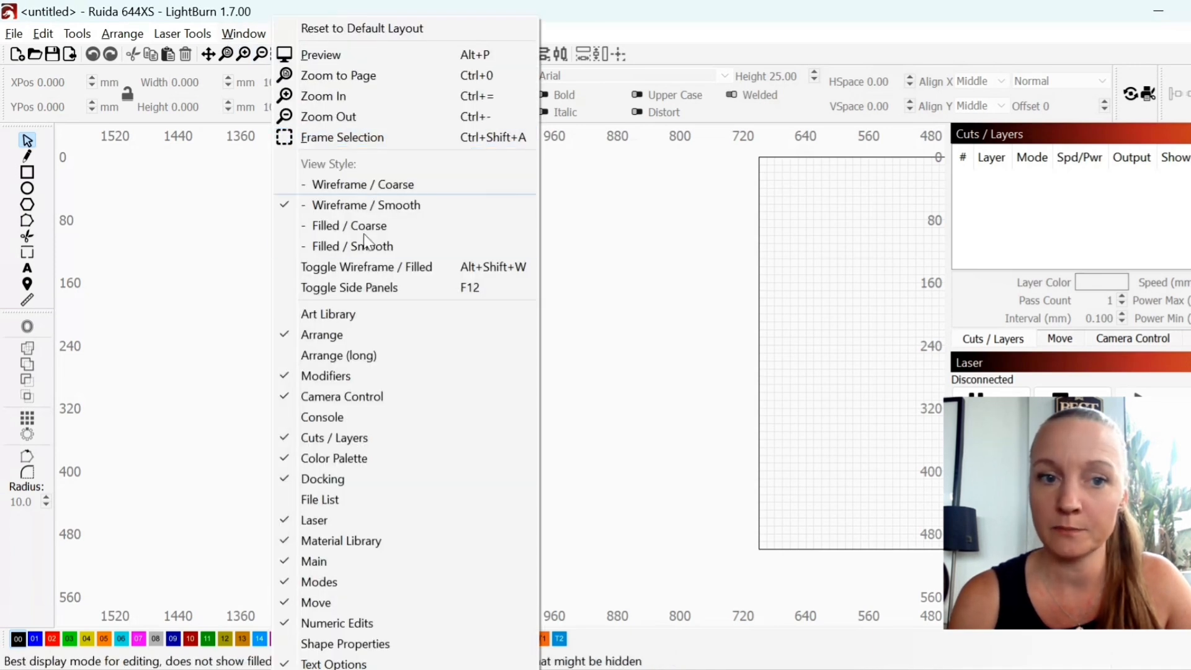
mouse_move(380, 205)
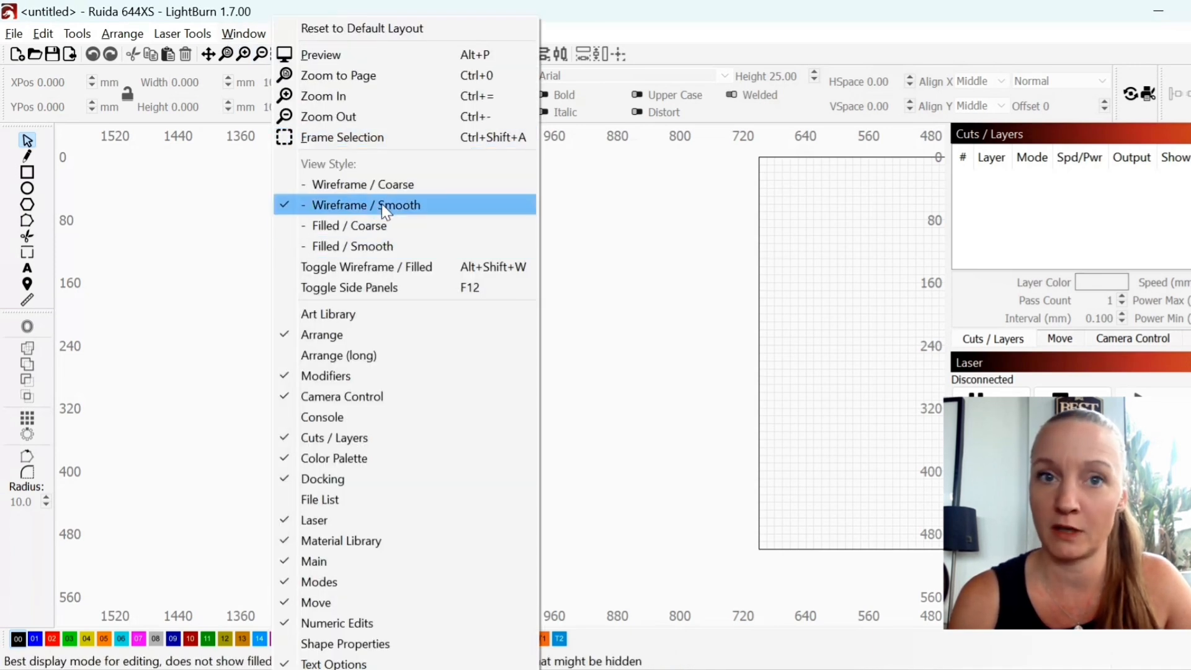
mouse_move(353, 246)
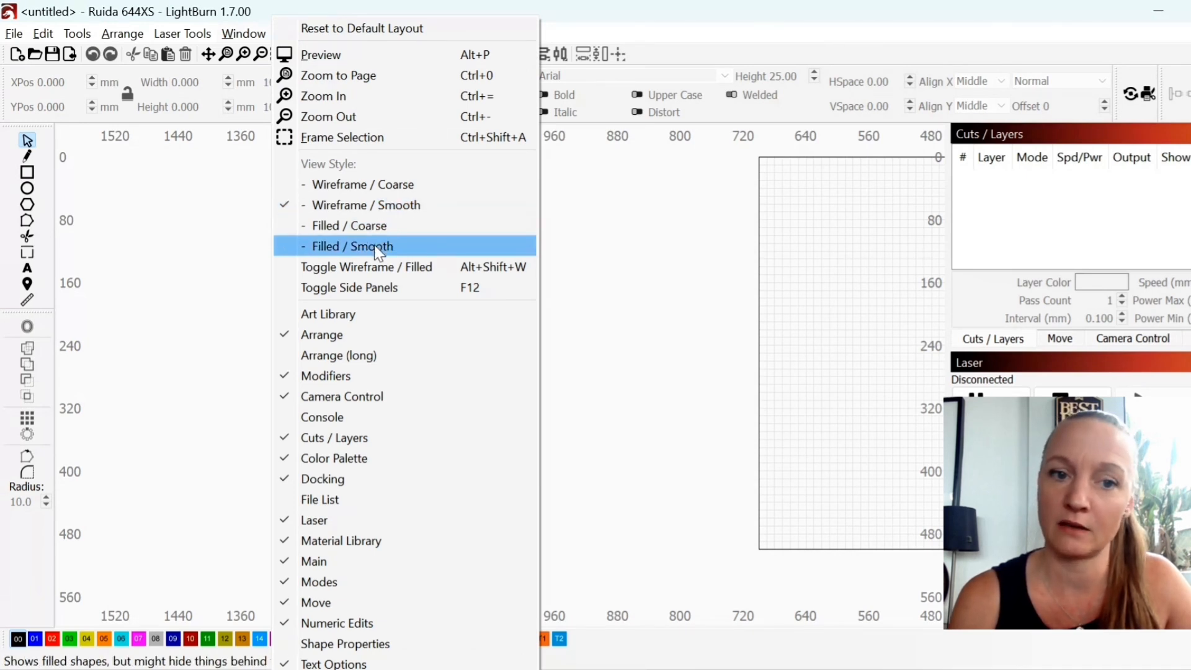
click(352, 245)
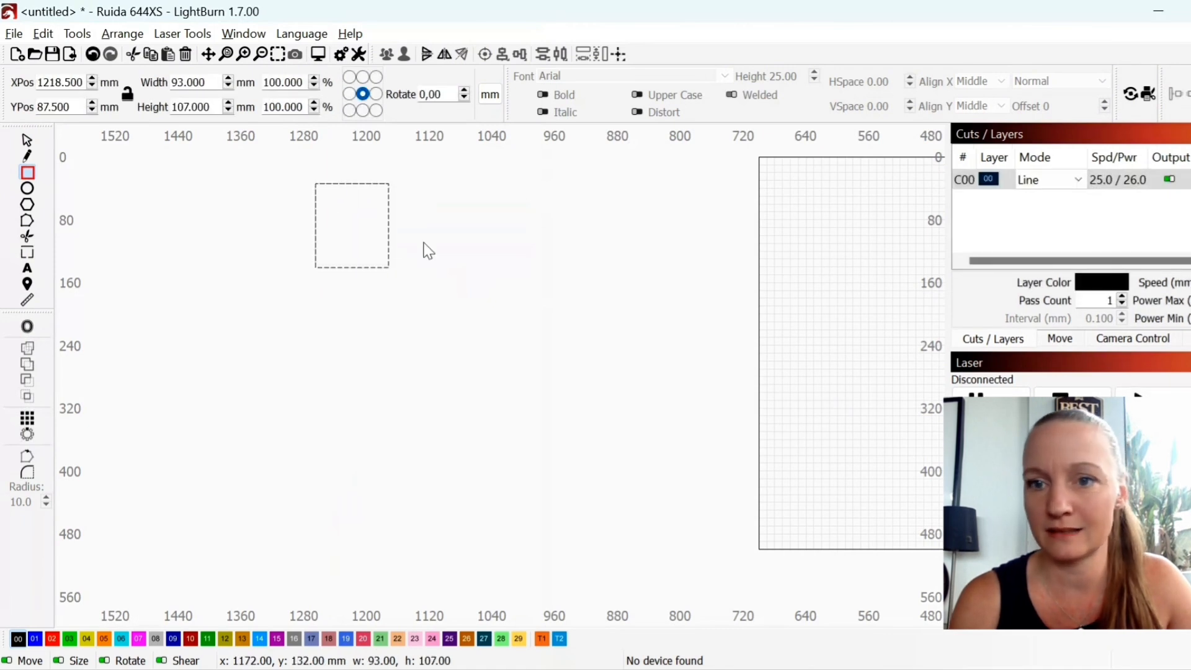
click(1049, 179)
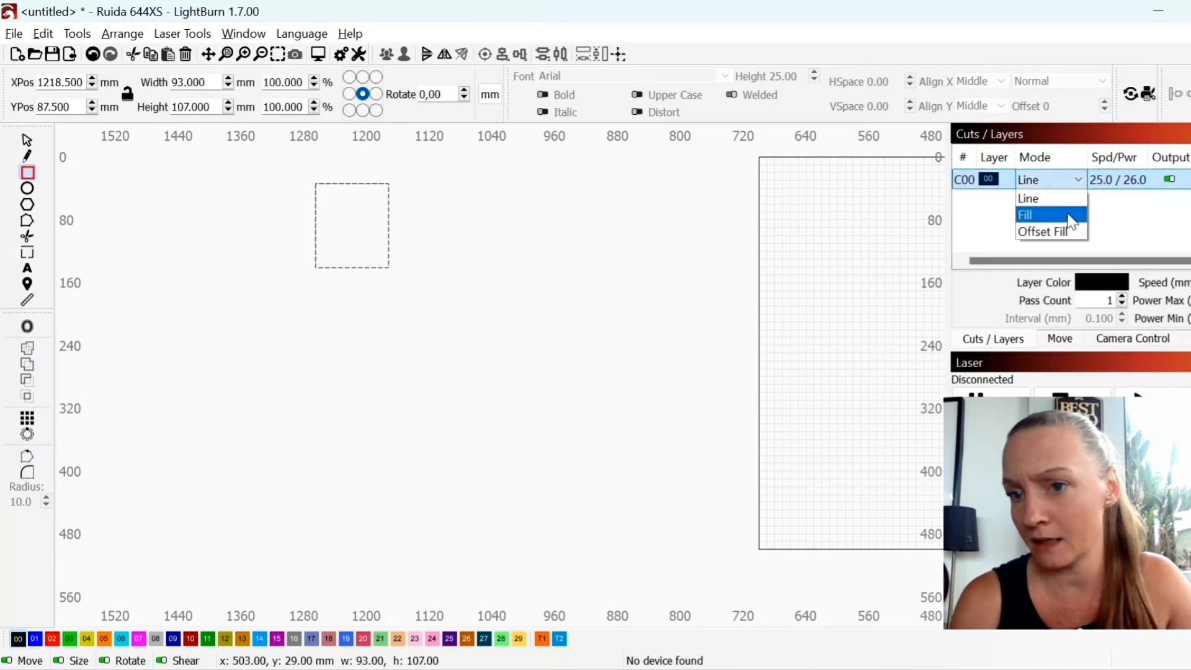
click(1026, 215)
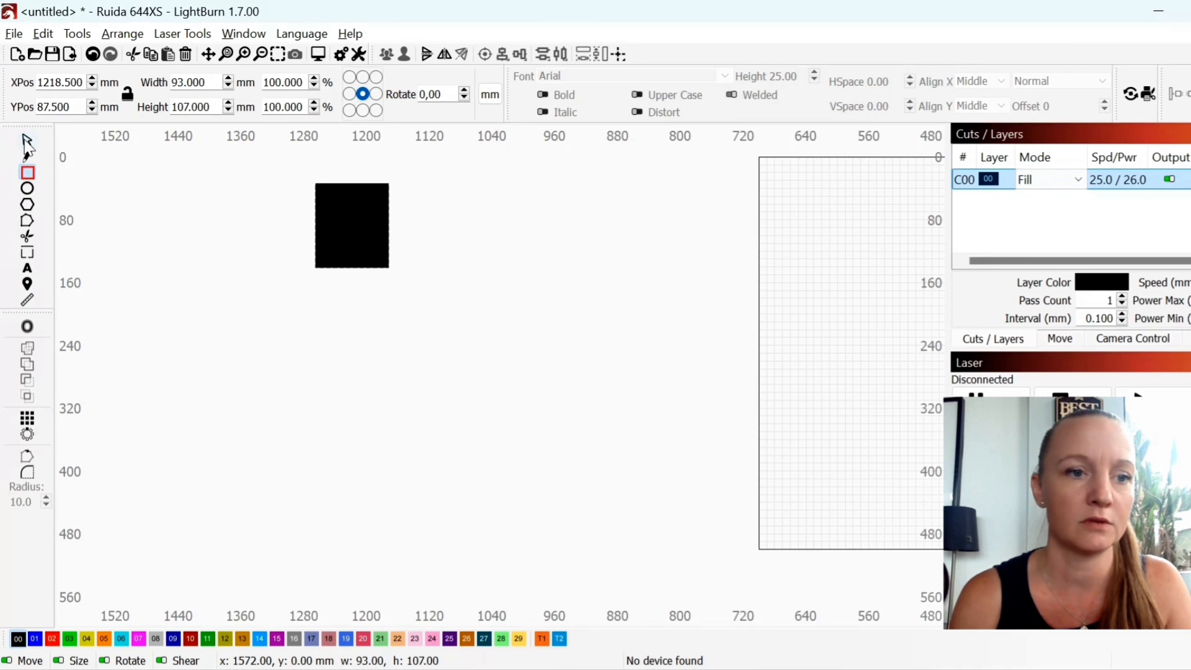
- Drop an overlapping copy of the black square, then revert the view to outline-only shapes
click(351, 224)
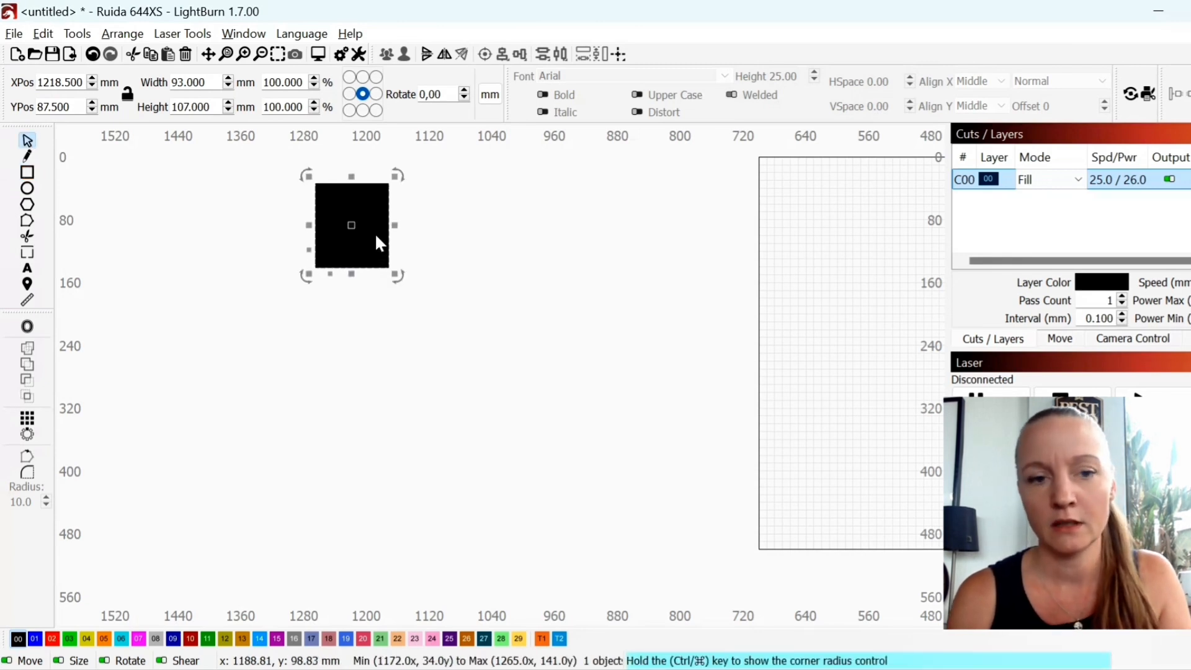
drag(351, 225, 372, 276)
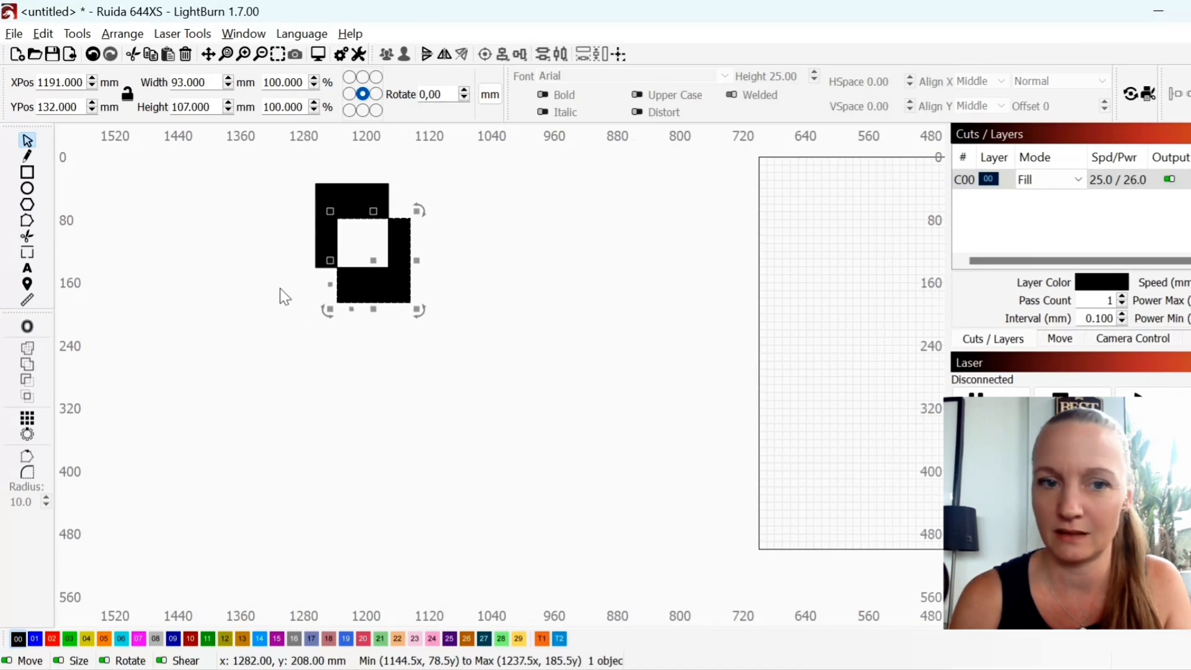
click(243, 33)
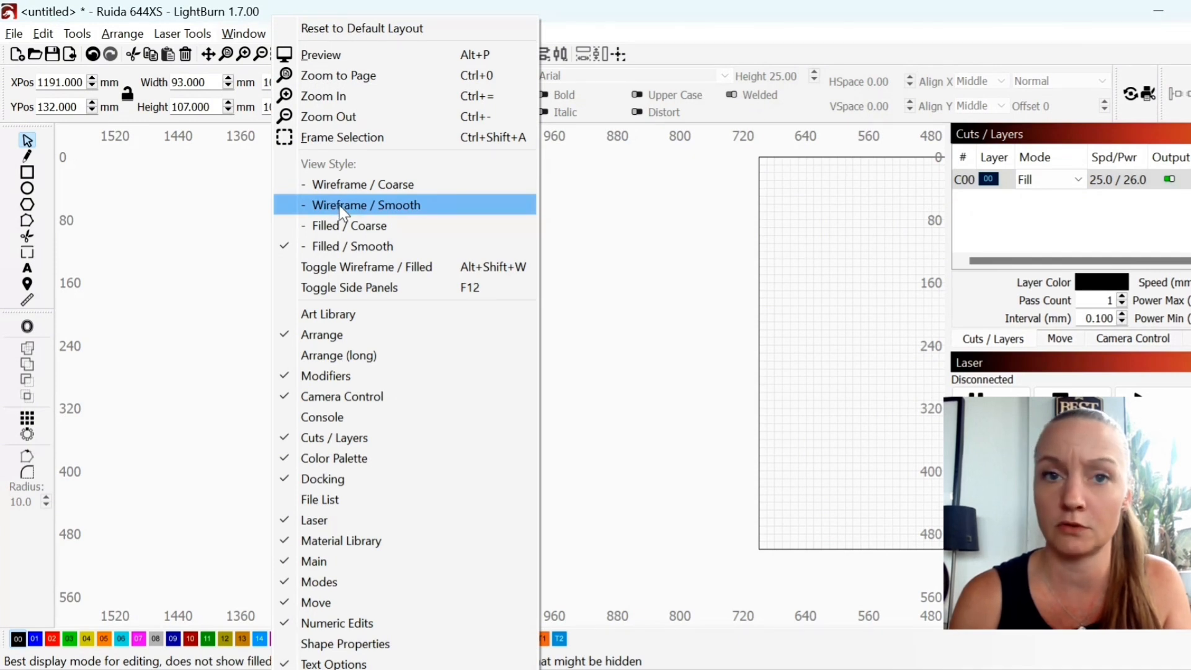
click(367, 204)
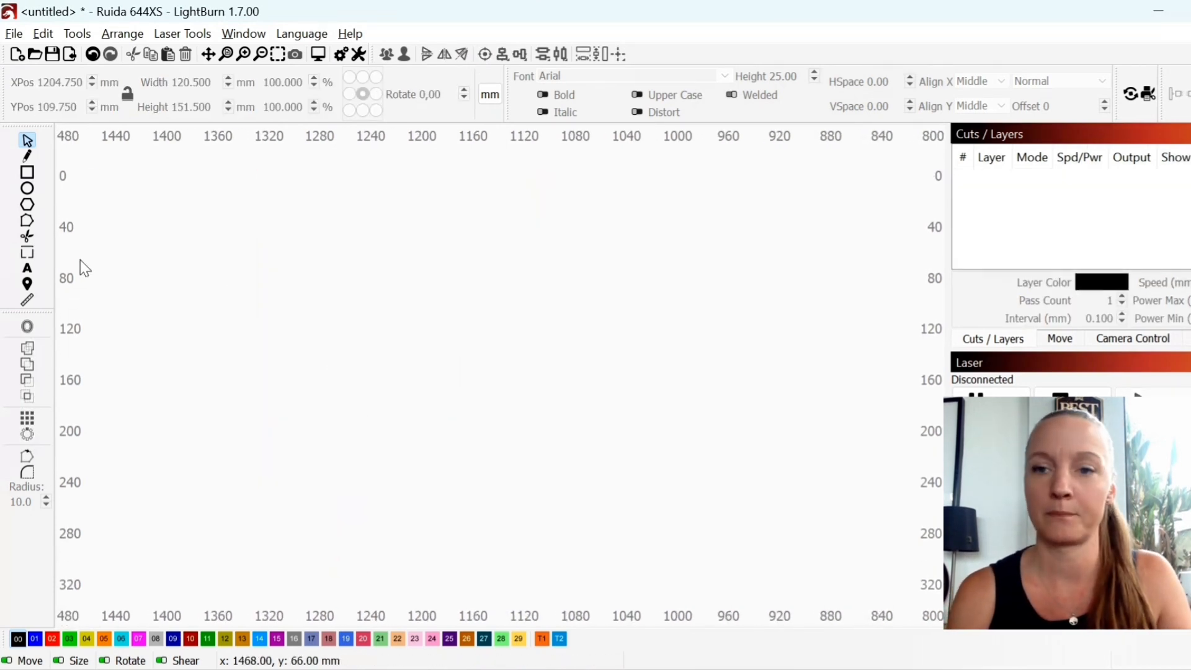
- Save the empty project as 'Christmas Doodles'
click(13, 33)
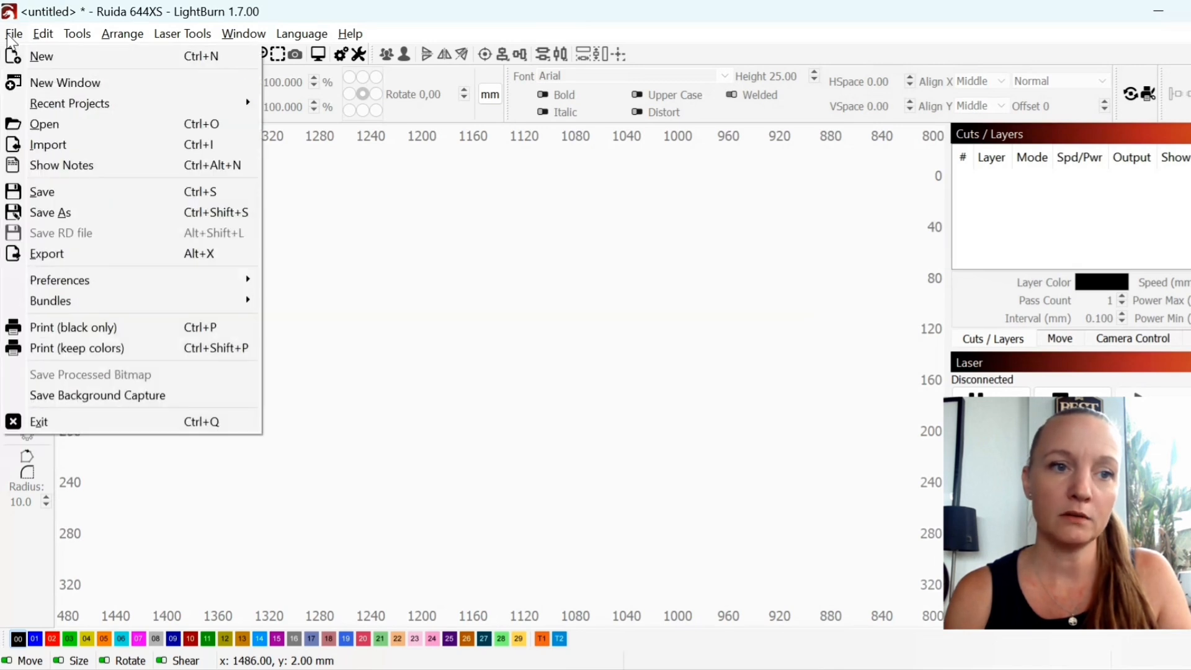
mouse_move(72, 213)
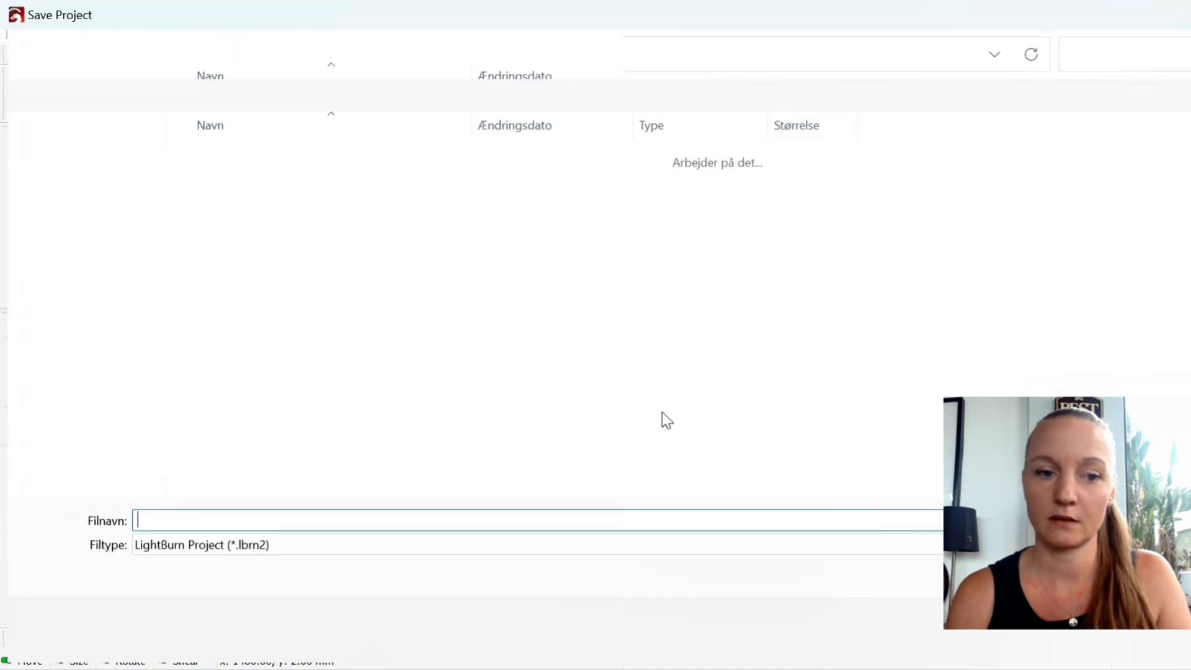
text(C)
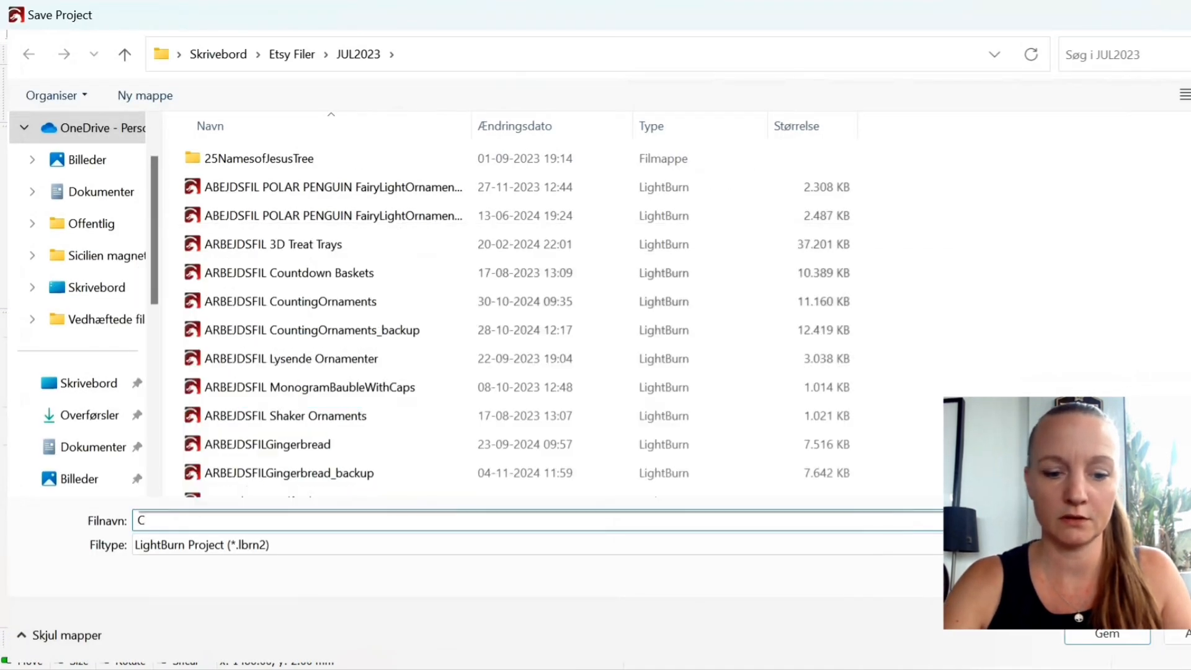
text(hristm)
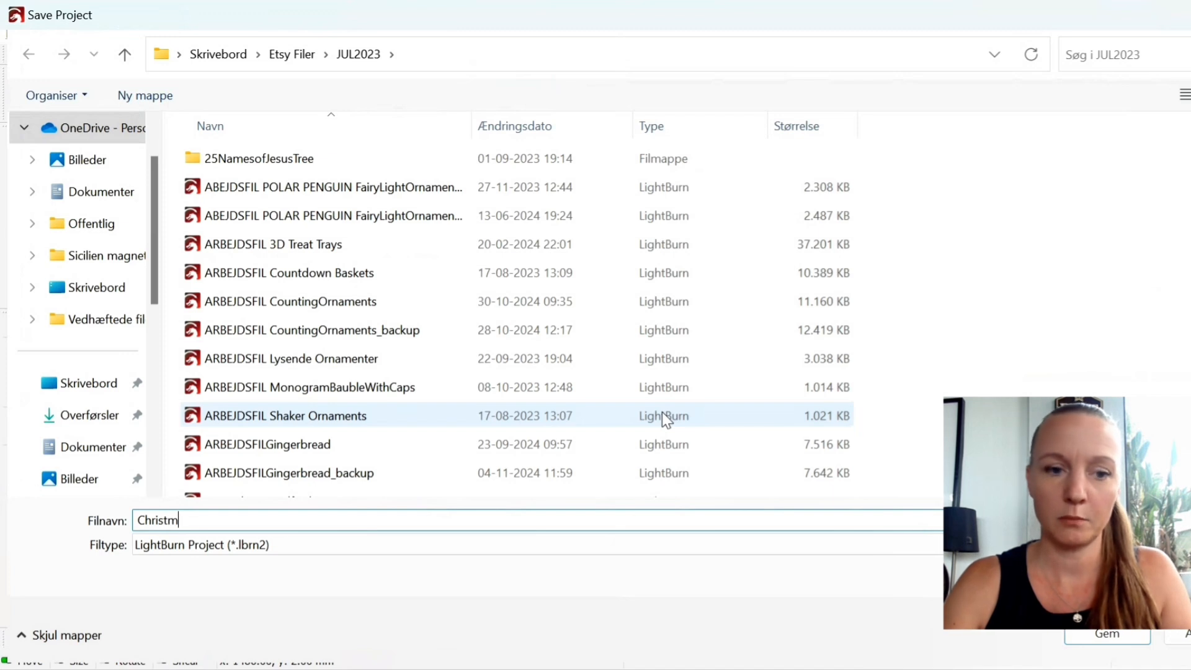
text(as)
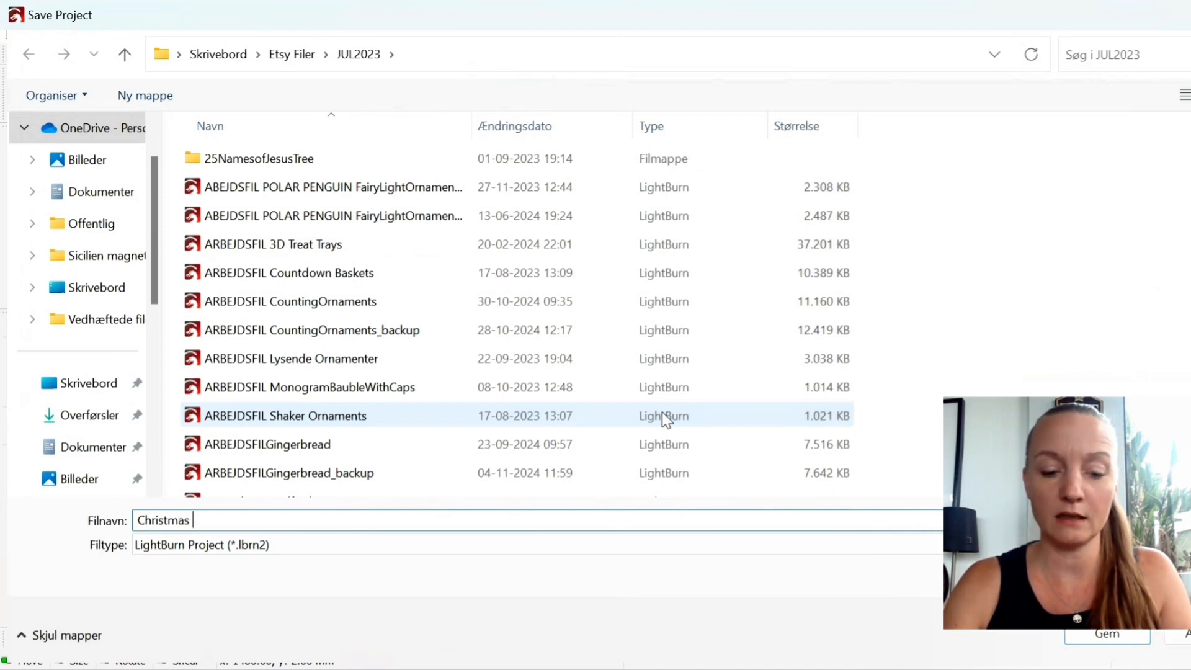
text(Doodles)
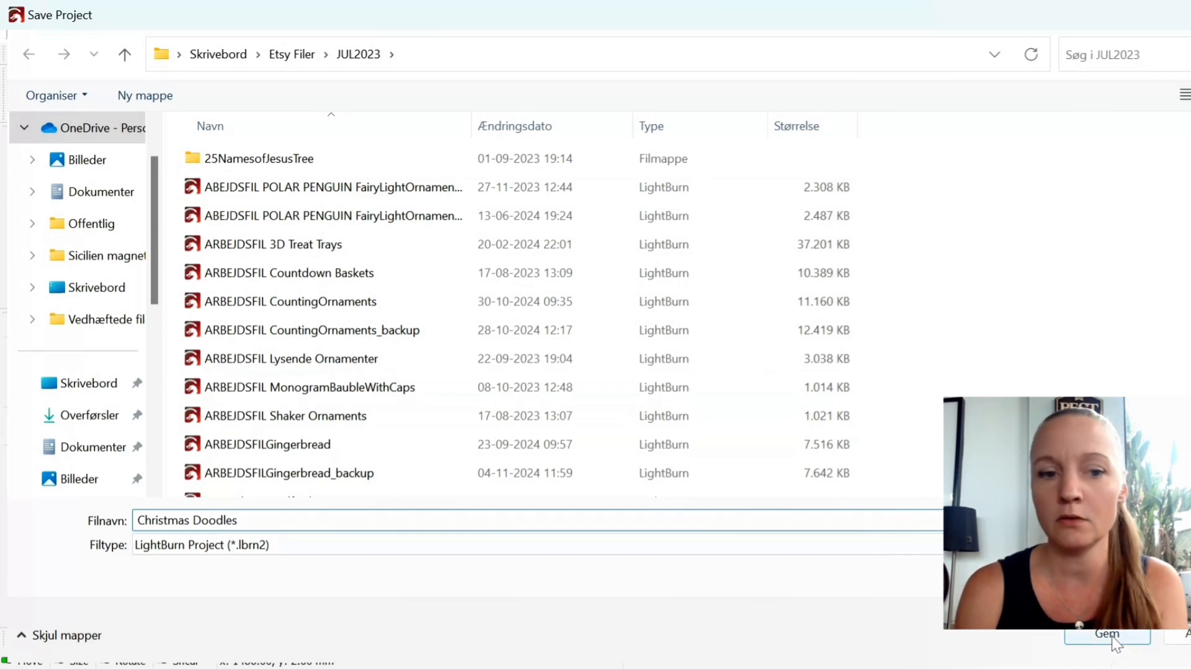
click(1107, 634)
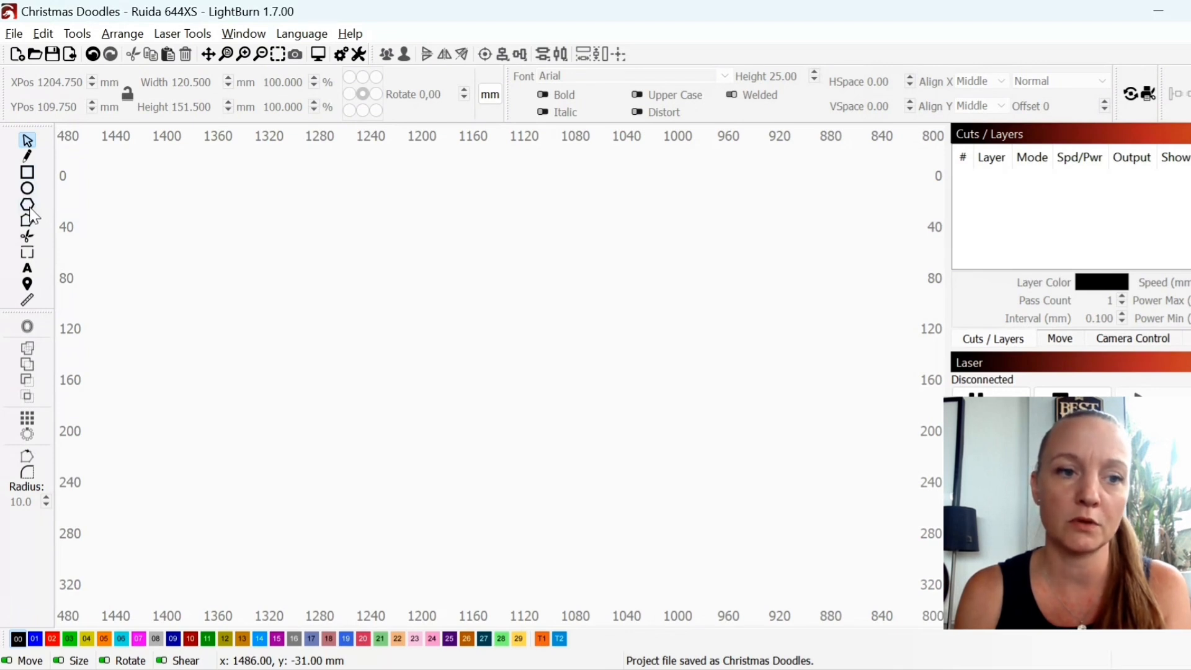
- Draw a polygon, reduce it to a 3-sided triangle and nudge it up near the canvas top
click(27, 209)
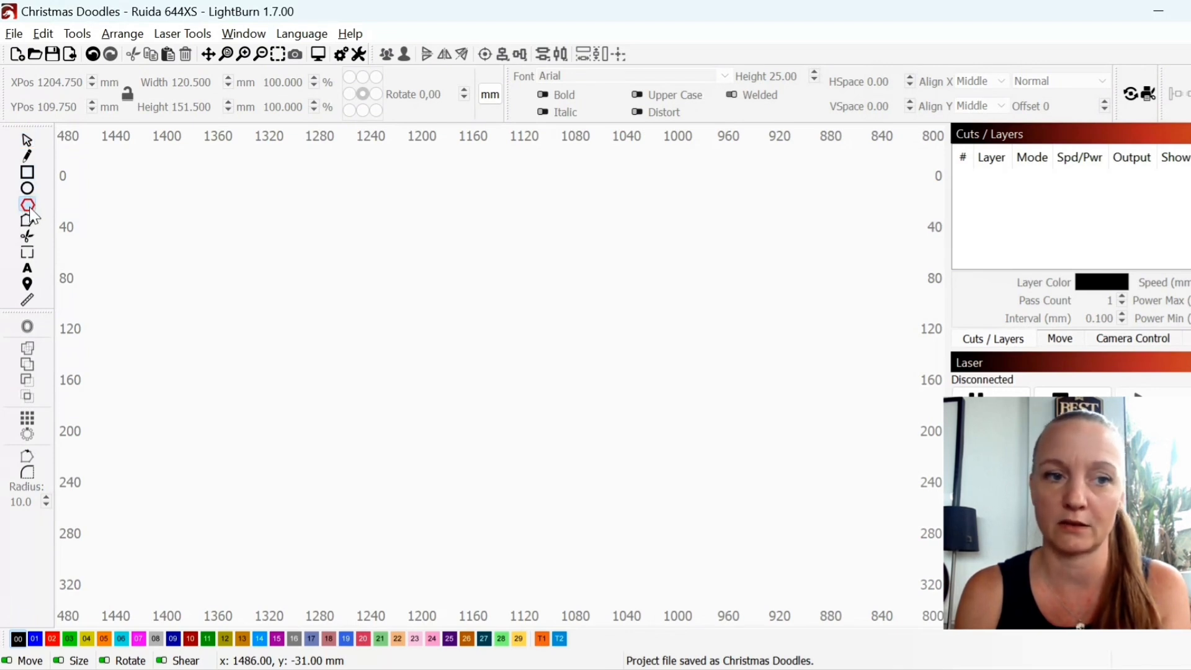
mouse_move(27, 205)
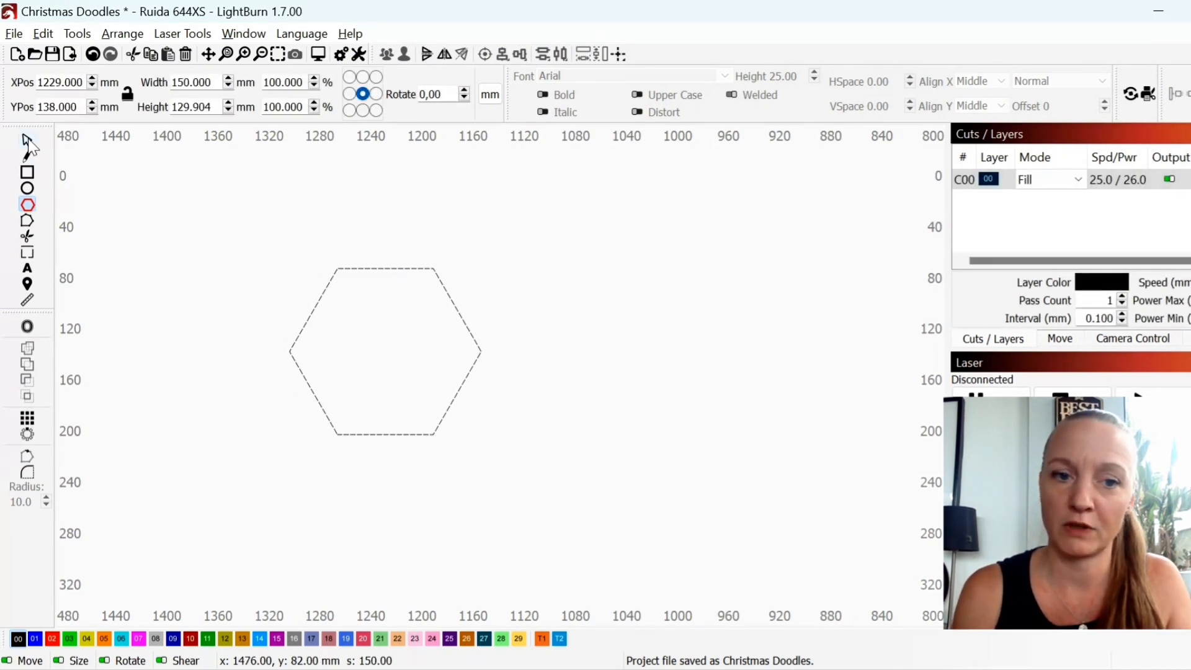
click(383, 352)
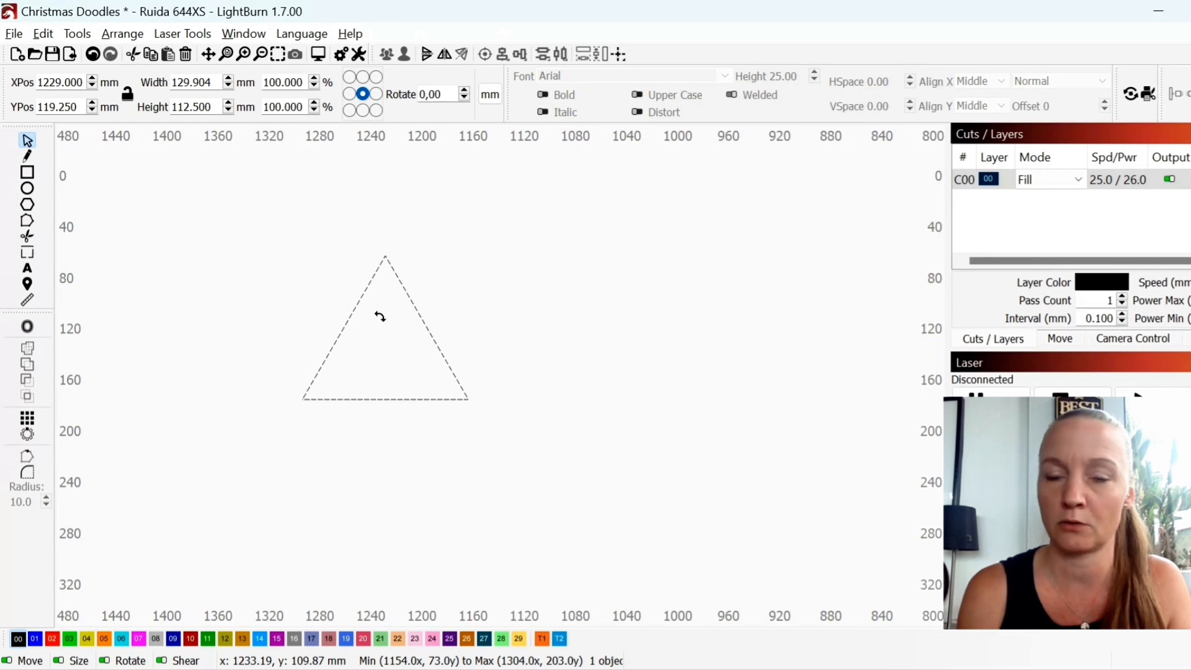
click(383, 342)
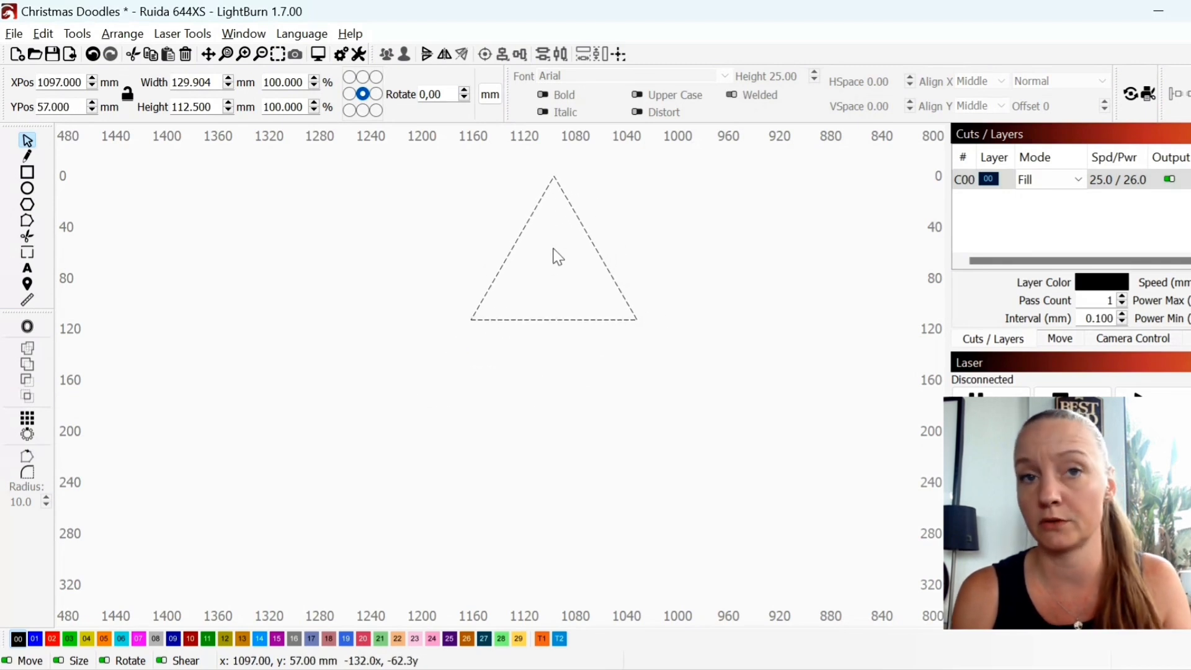
click(554, 254)
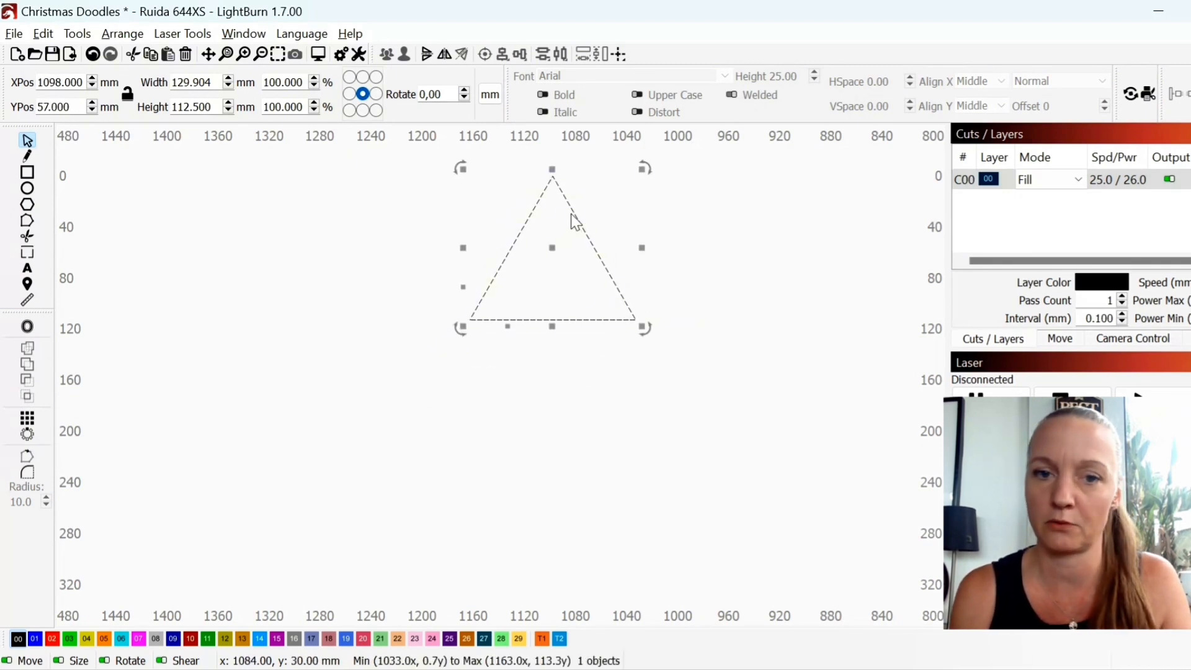
drag(573, 225, 547, 258)
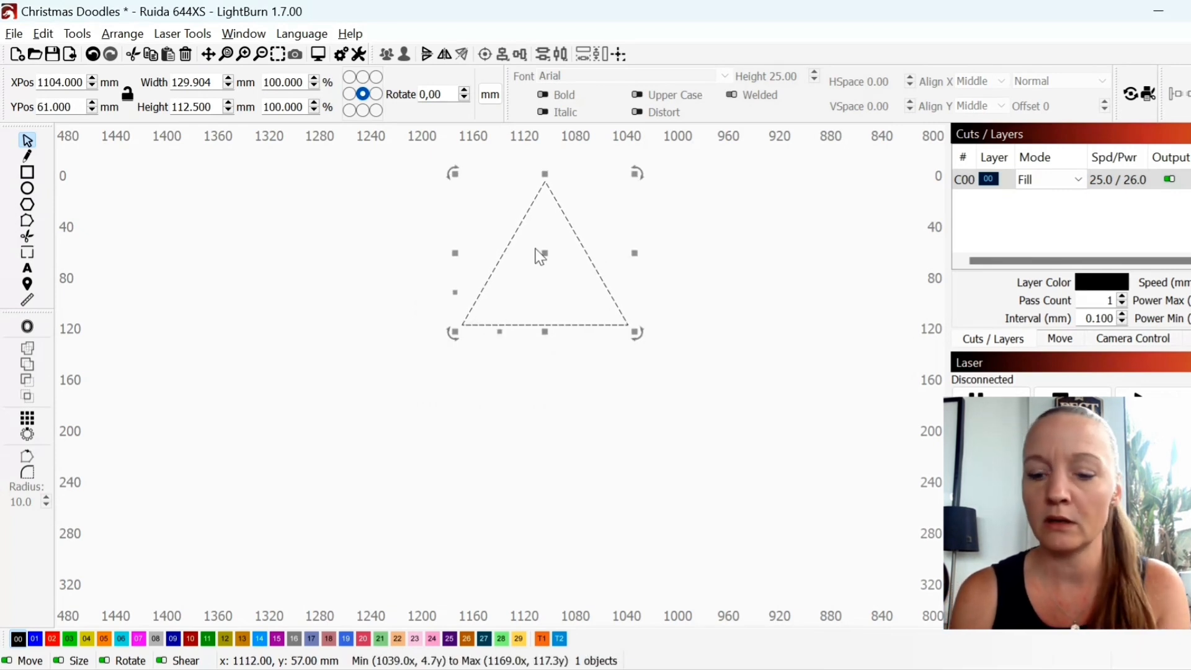
- Duplicate the triangle, enlarge the copy and centre it overlapping just below the first
right_click(537, 254)
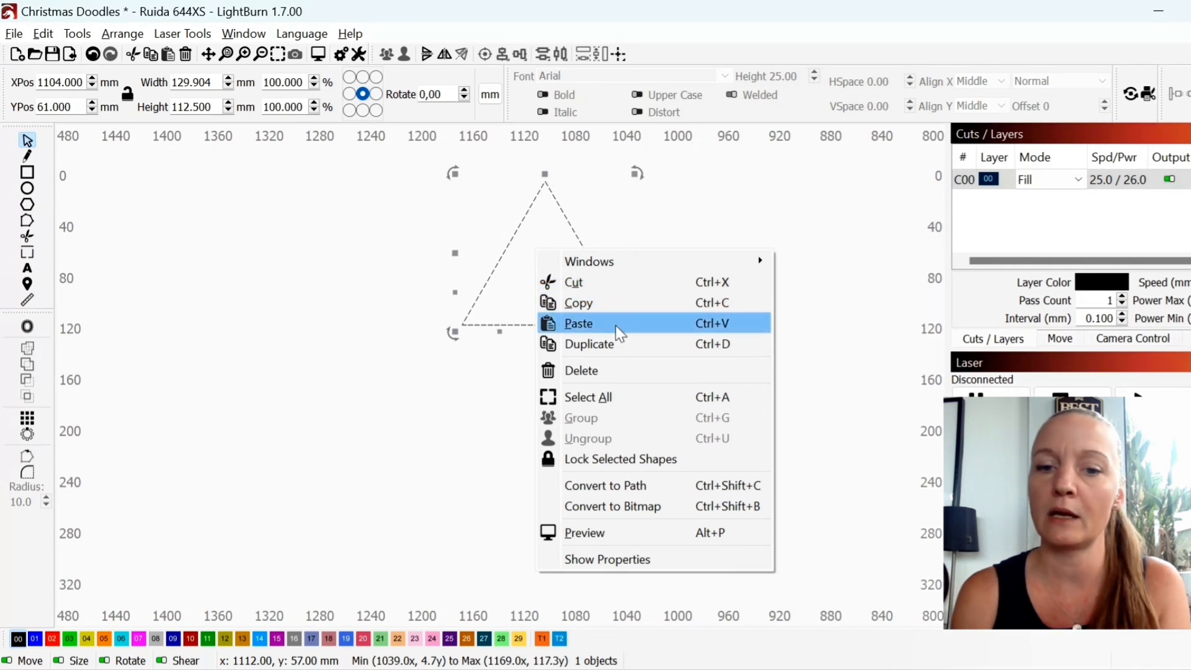
mouse_move(619, 351)
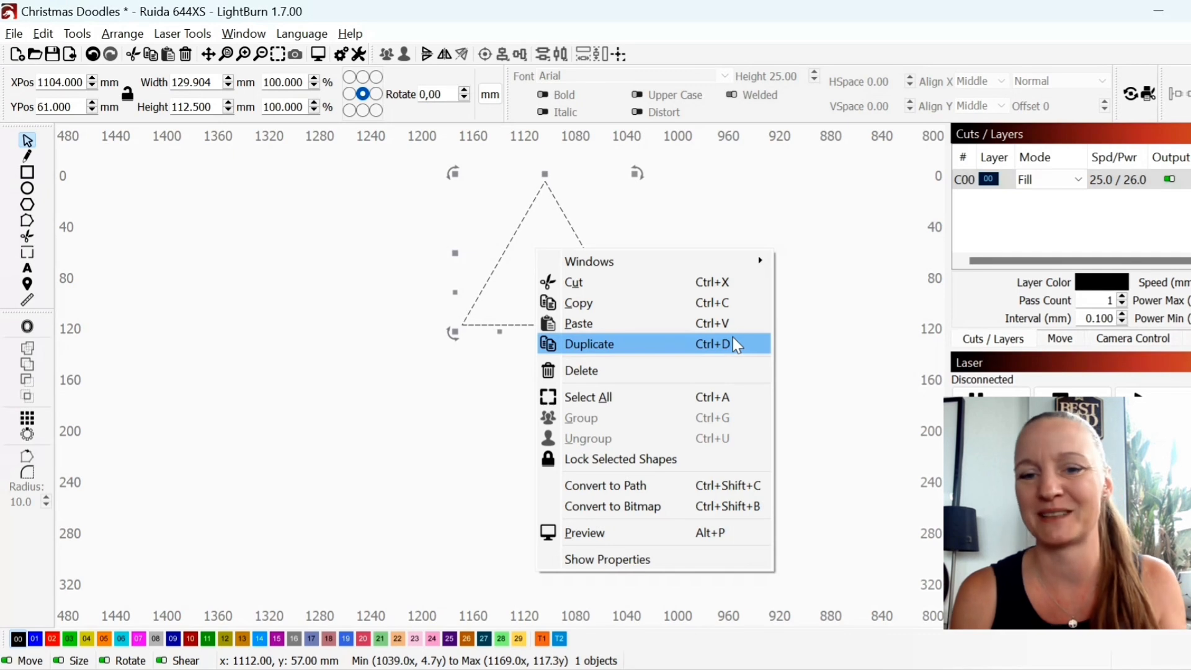
click(610, 401)
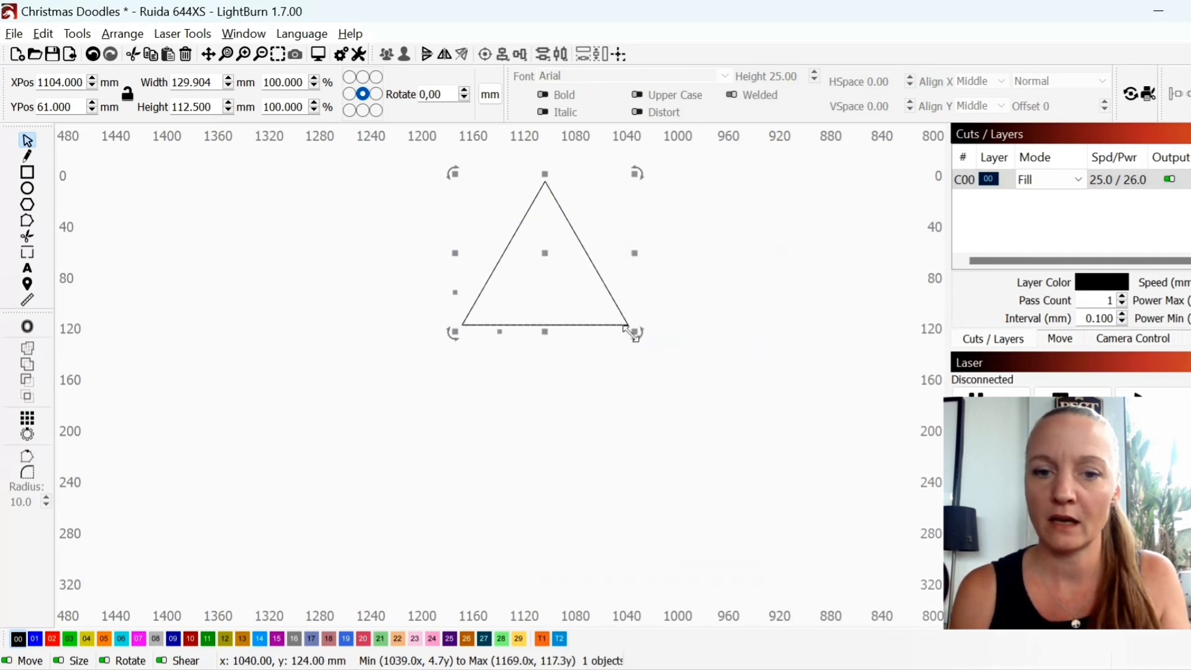
drag(634, 334, 657, 361)
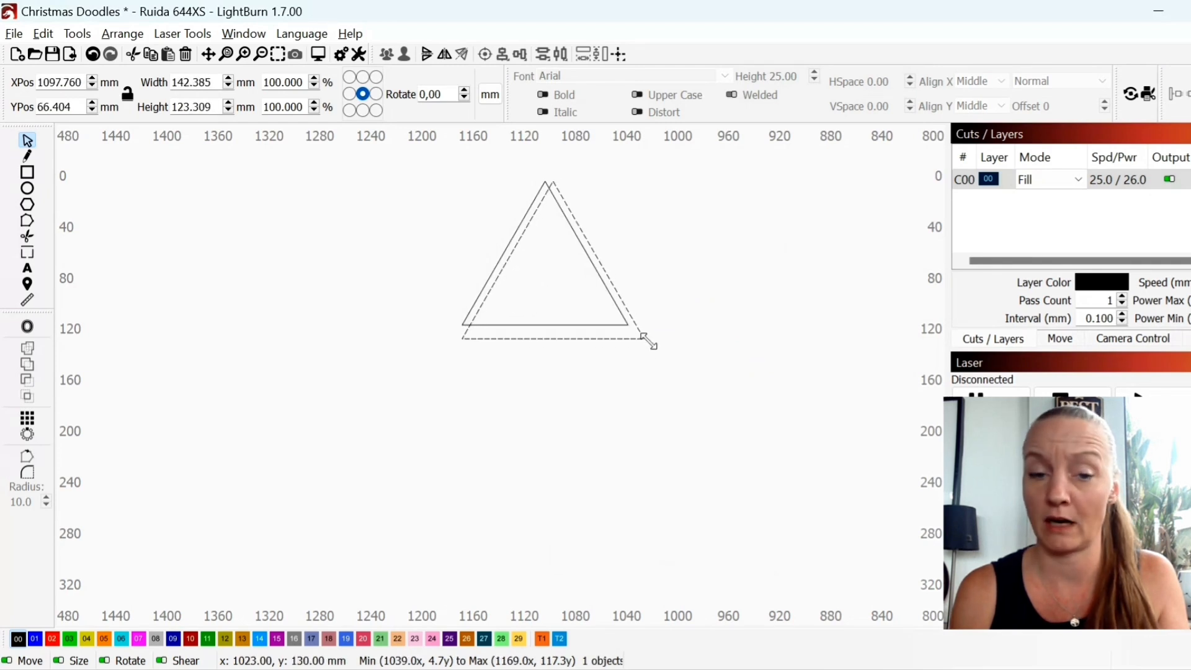
drag(649, 342, 665, 353)
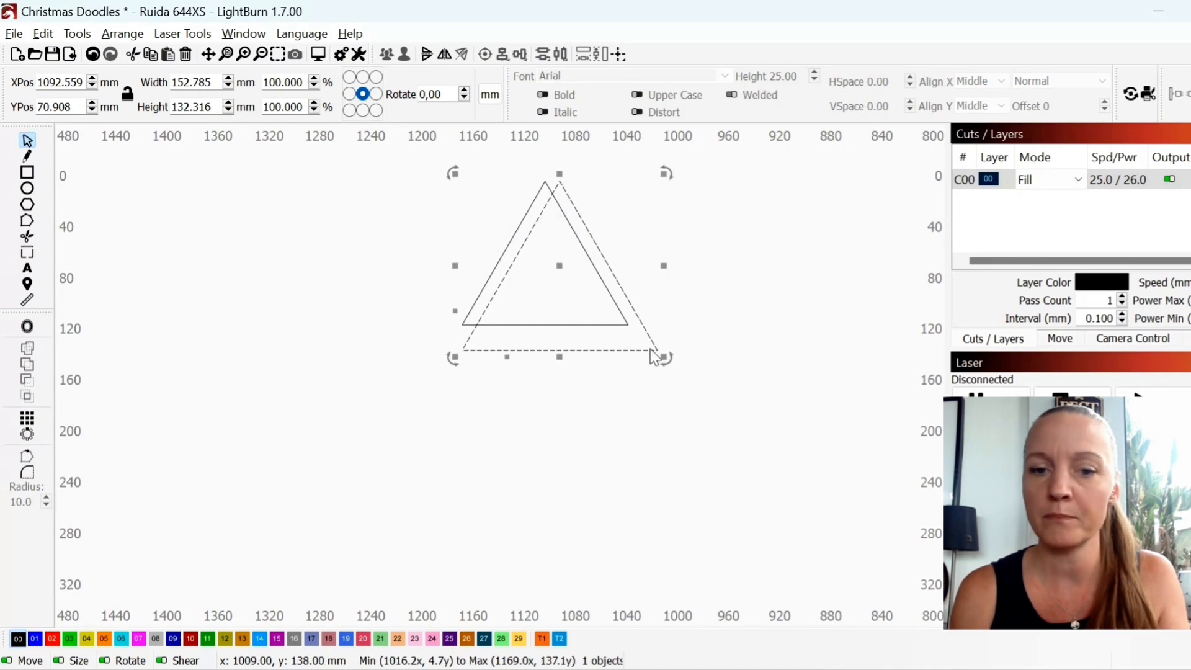
drag(662, 357, 680, 373)
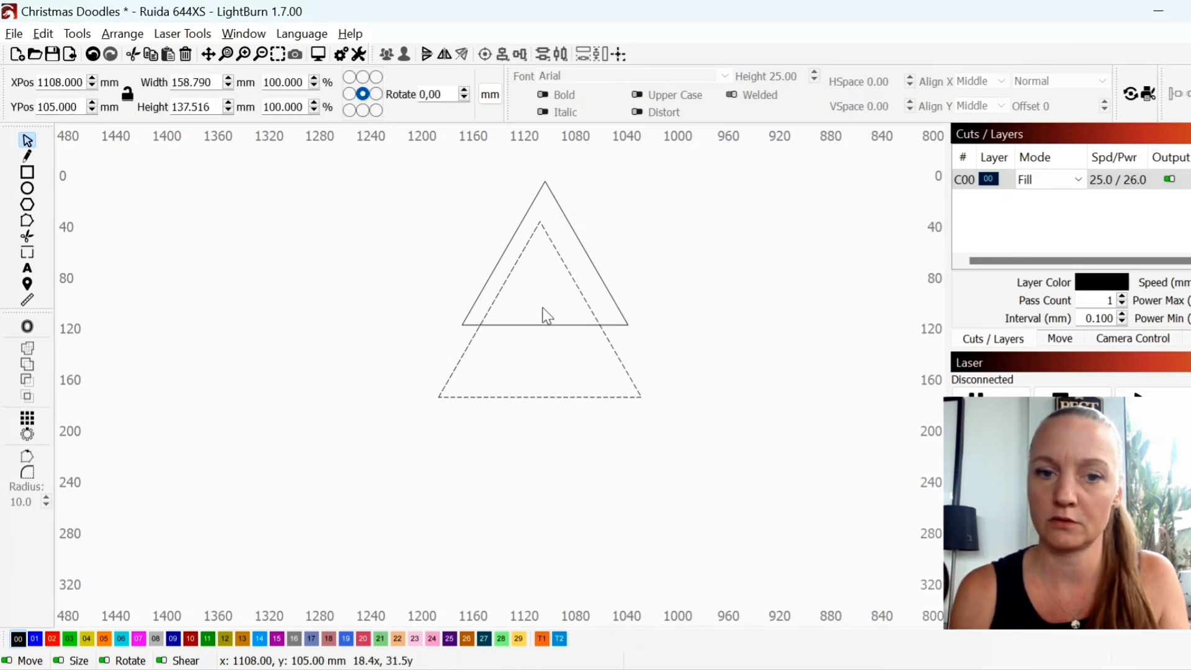
drag(540, 296, 546, 306)
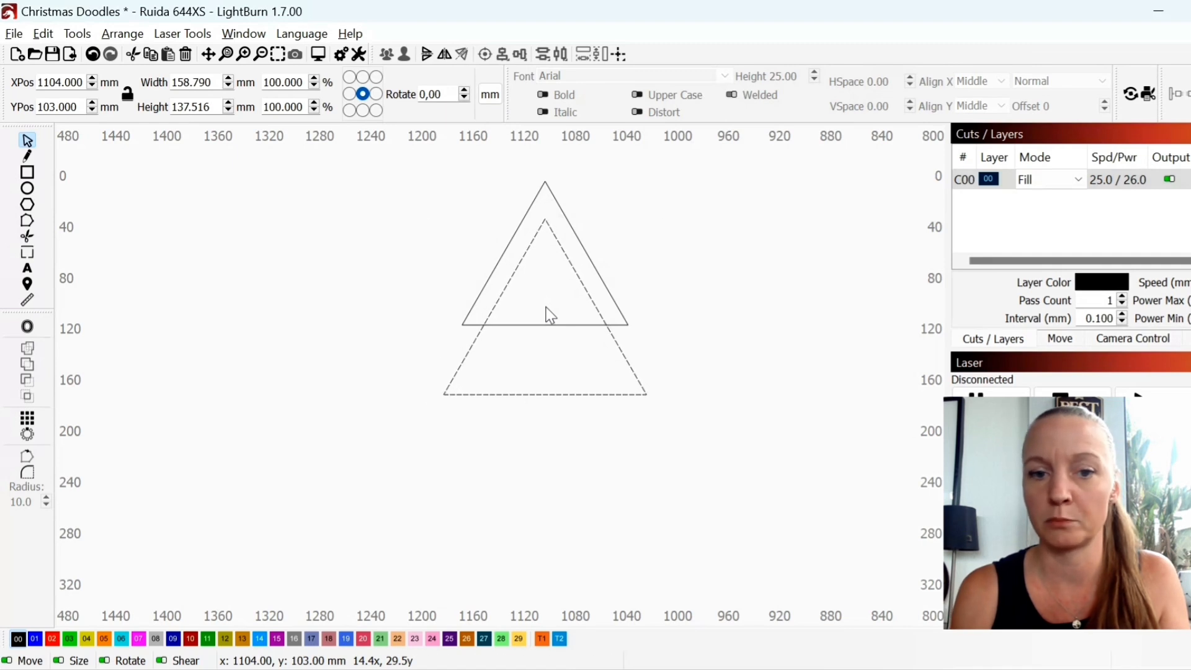
- Duplicate the second triangle and enlarge it further as the third, bottom tier
right_click(545, 311)
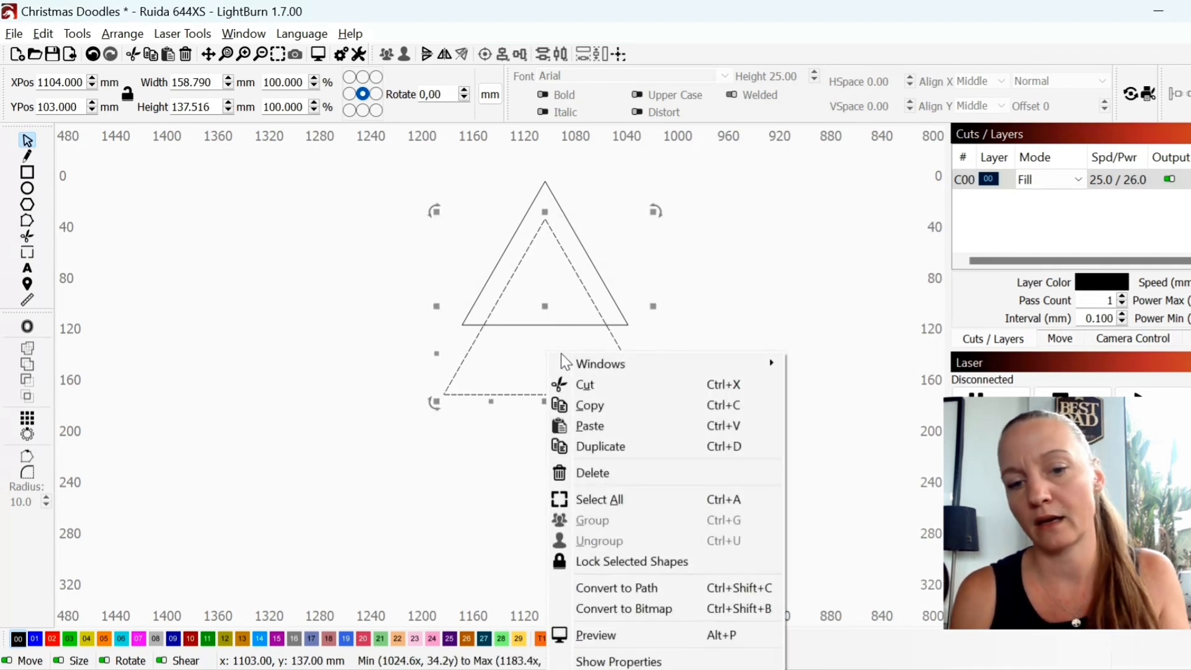
mouse_move(600, 445)
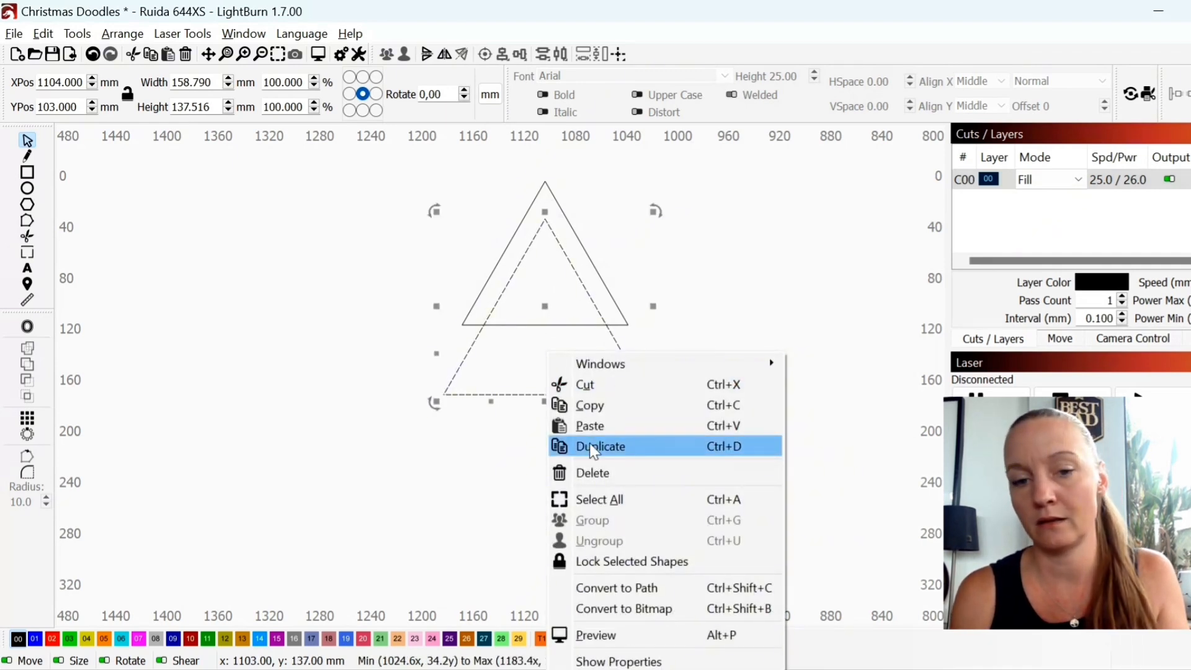
click(600, 446)
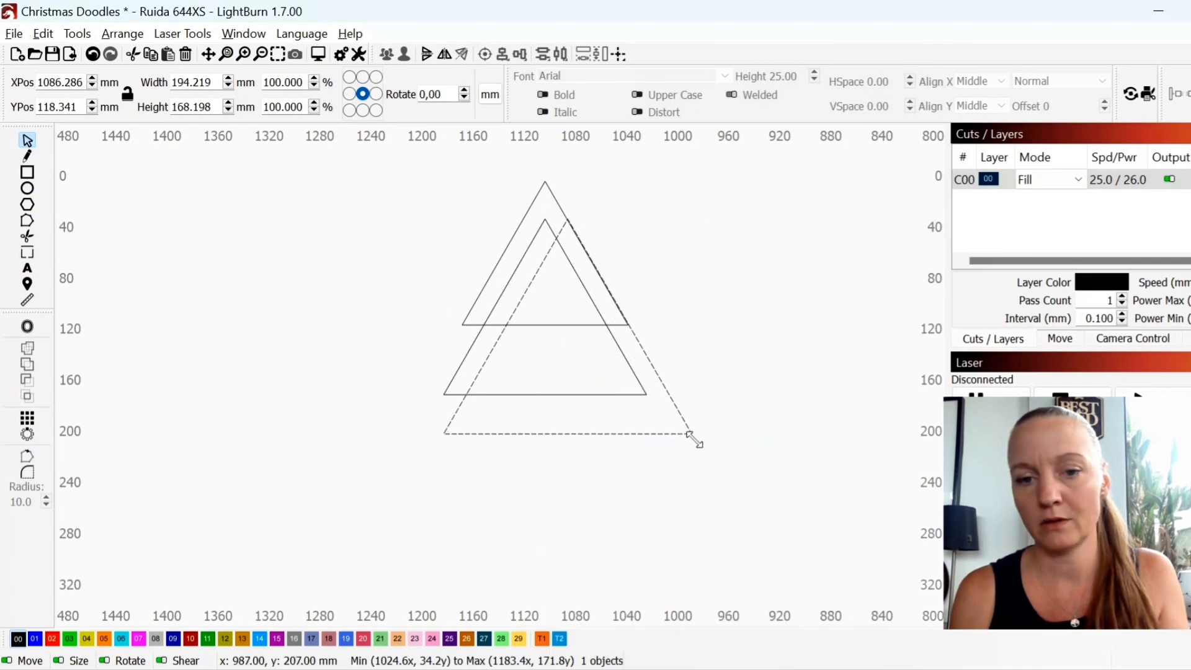
drag(691, 439, 544, 401)
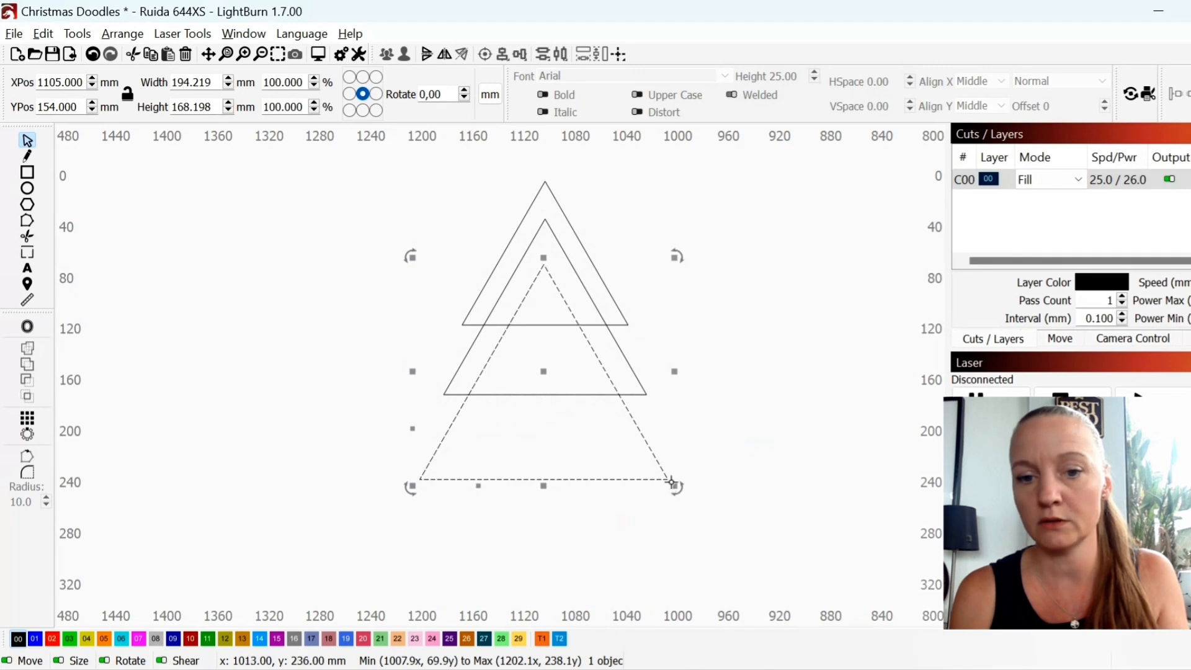
click(522, 160)
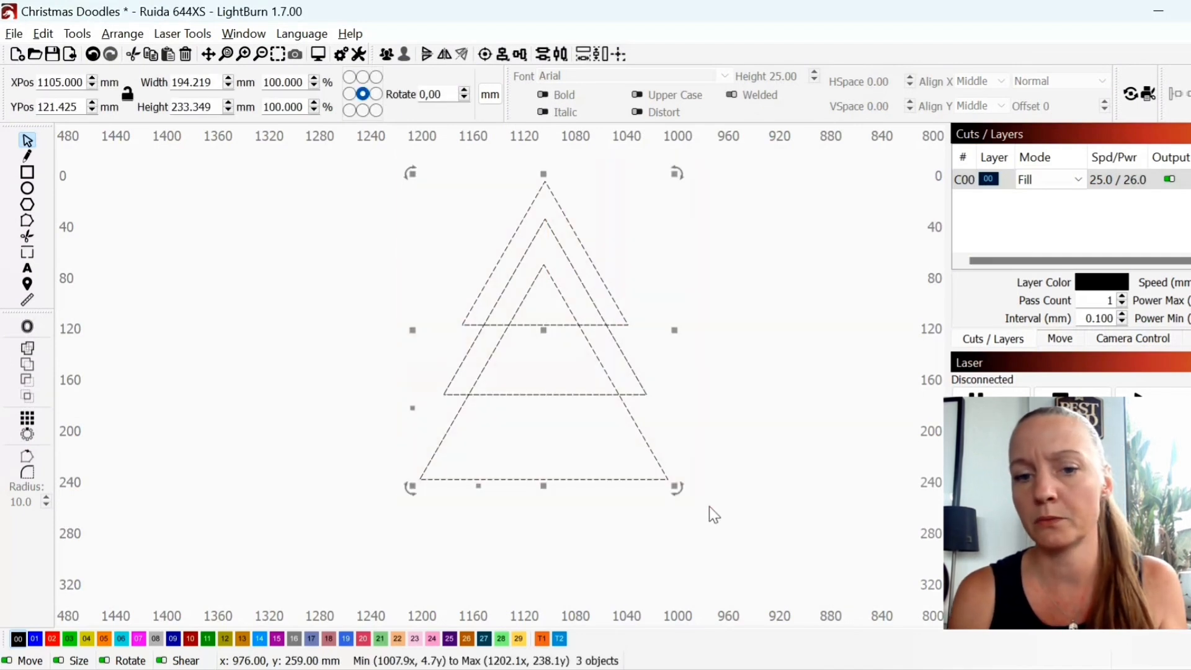
mouse_move(571, 370)
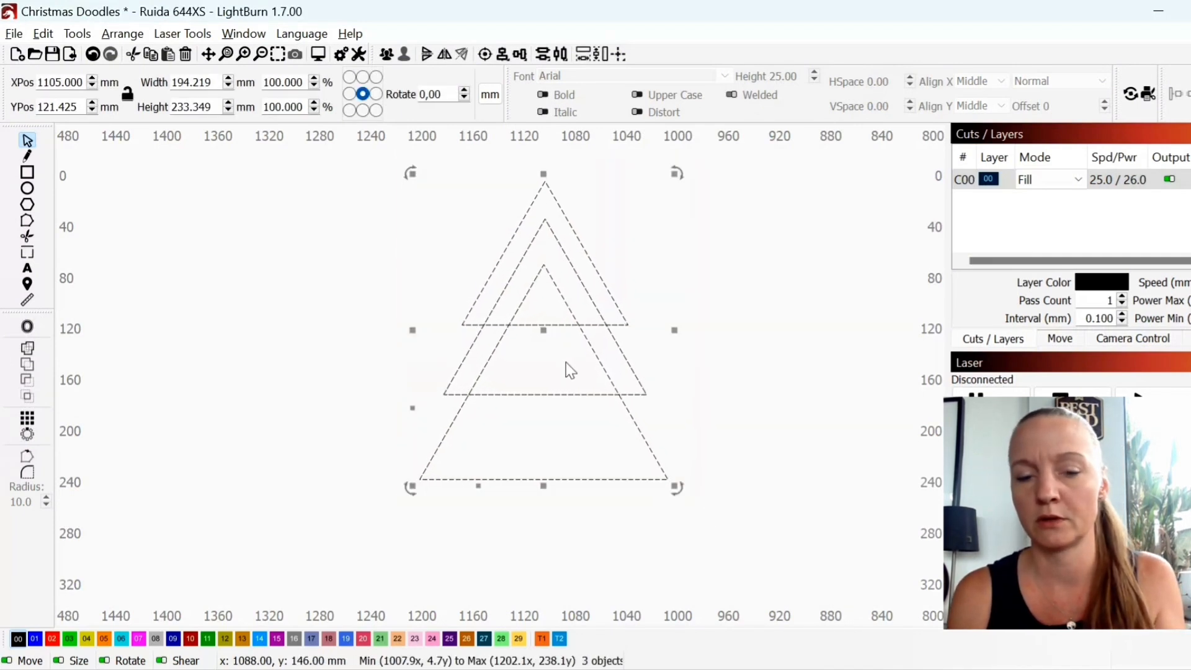
- Duplicate the three-triangle stack, move the copy aside and Align Centers its triangles vertically
right_click(570, 369)
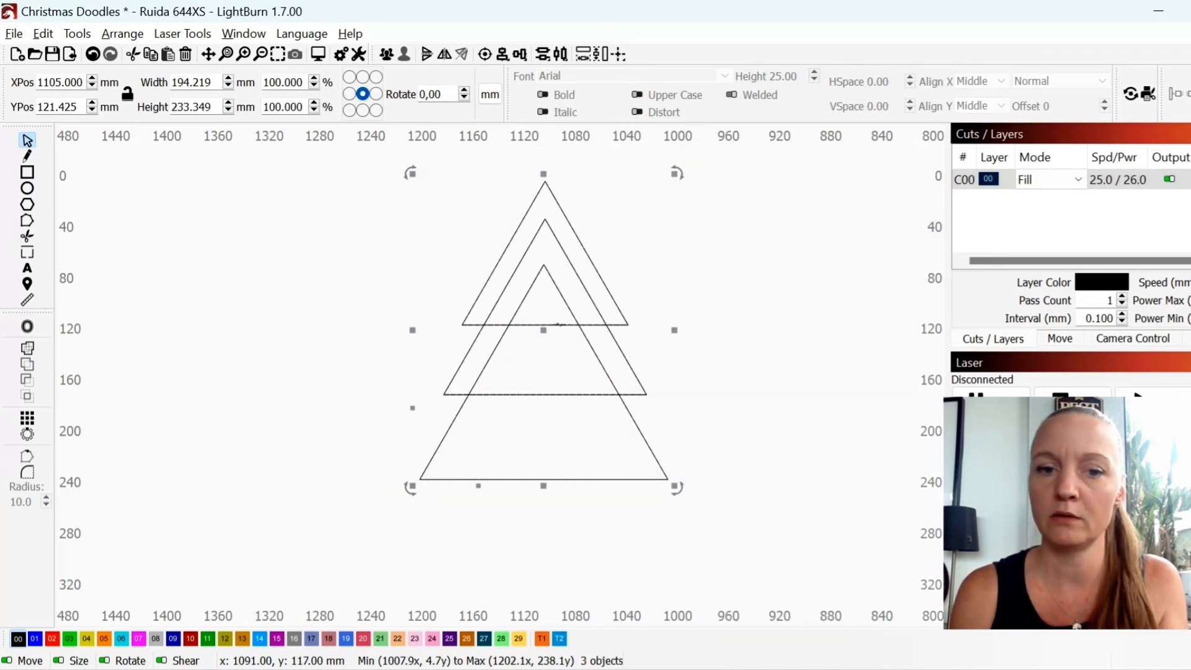
drag(543, 330, 275, 320)
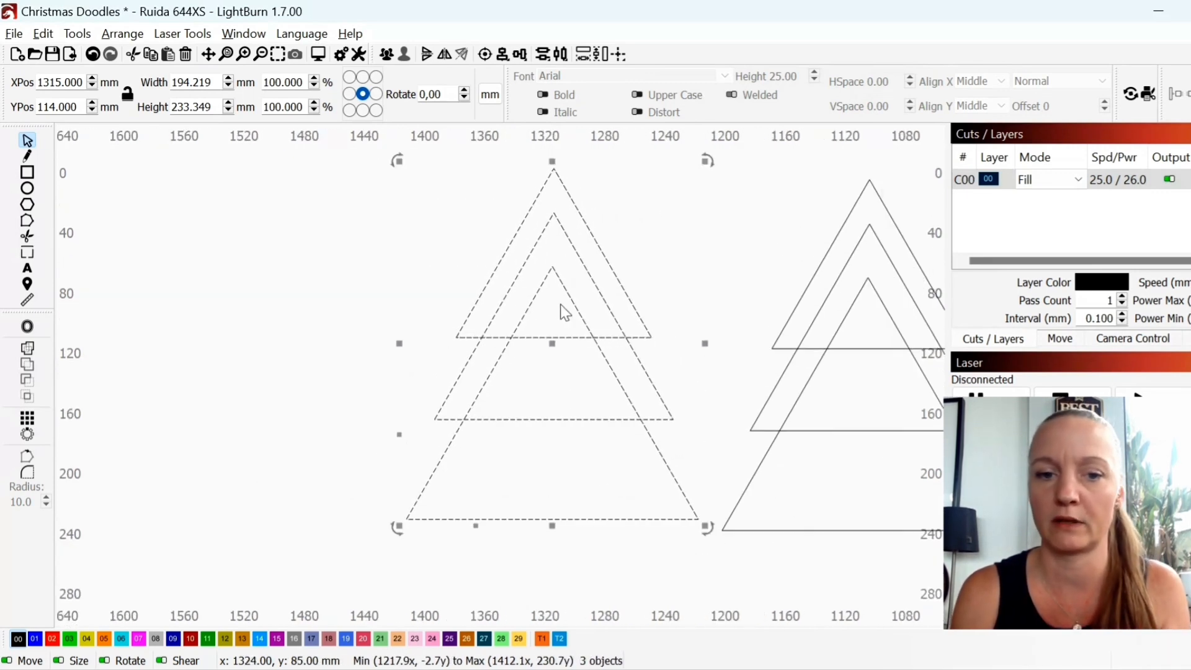
drag(562, 312, 472, 365)
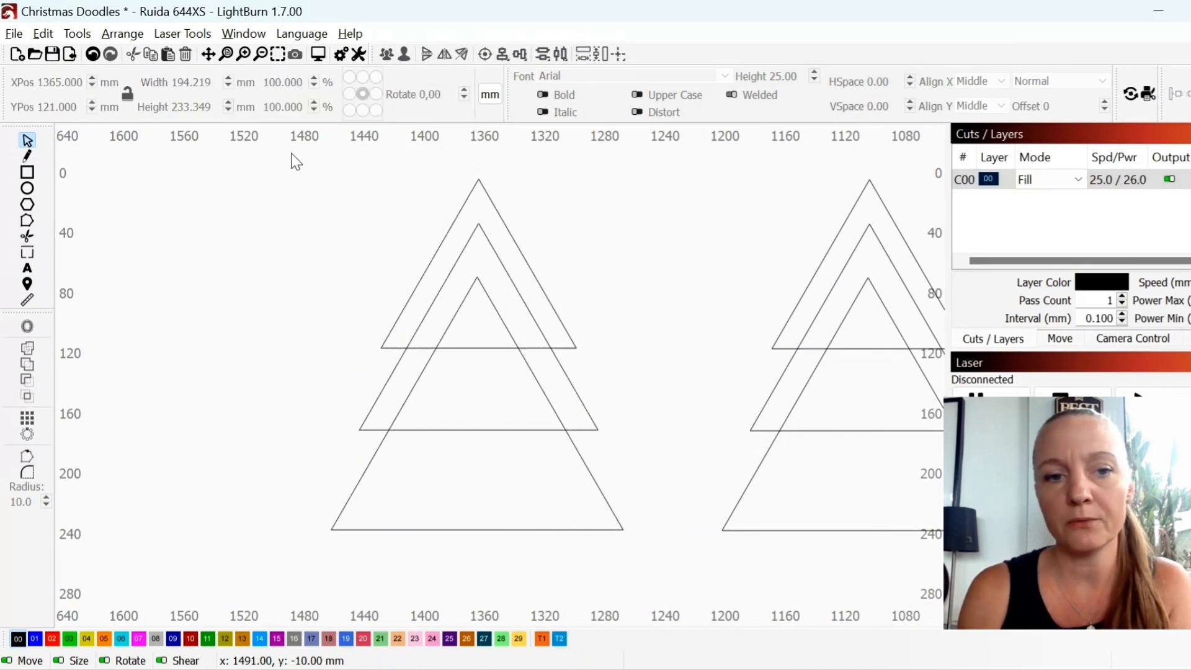
drag(295, 160, 674, 584)
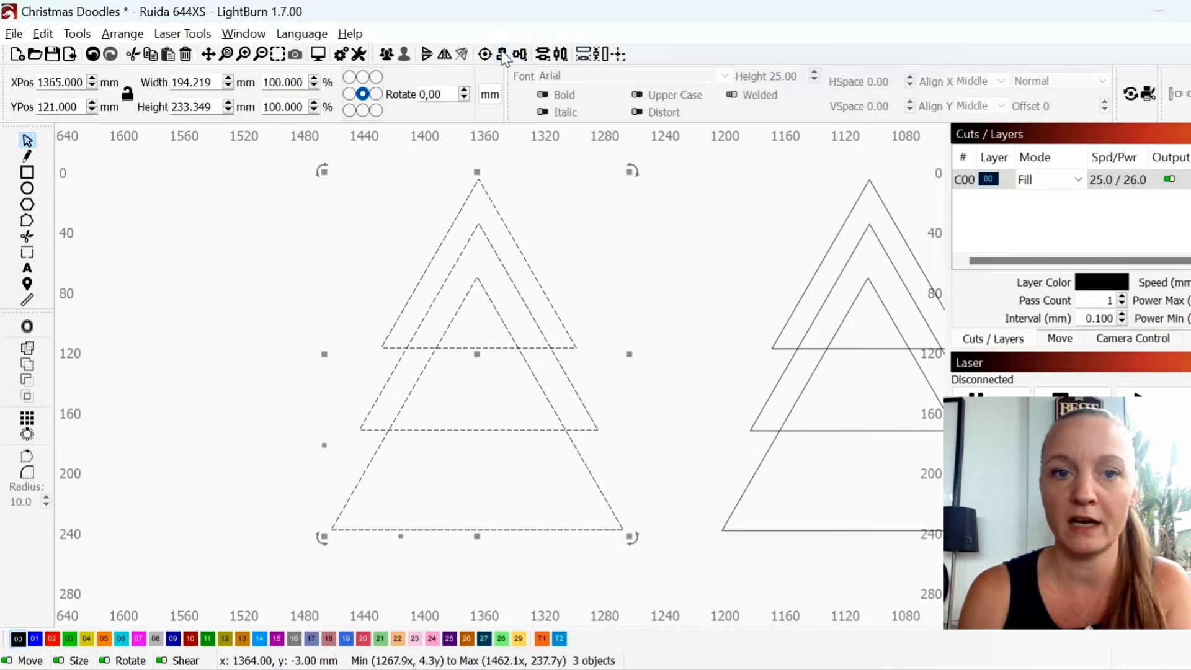
click(502, 53)
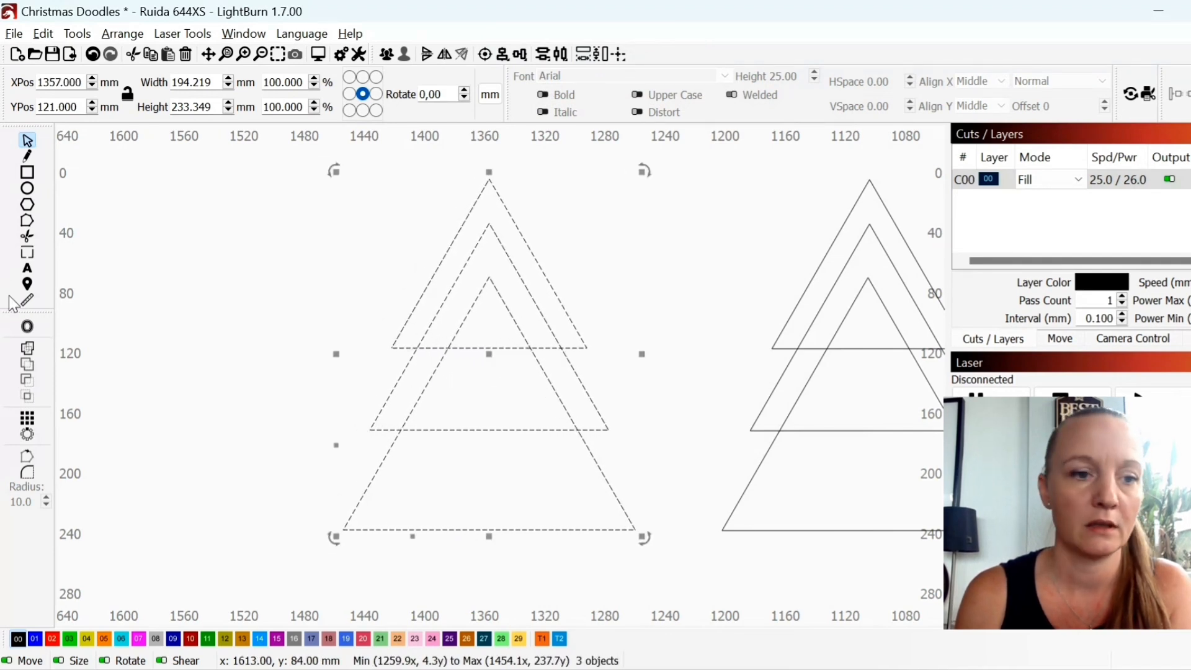
mouse_move(27, 350)
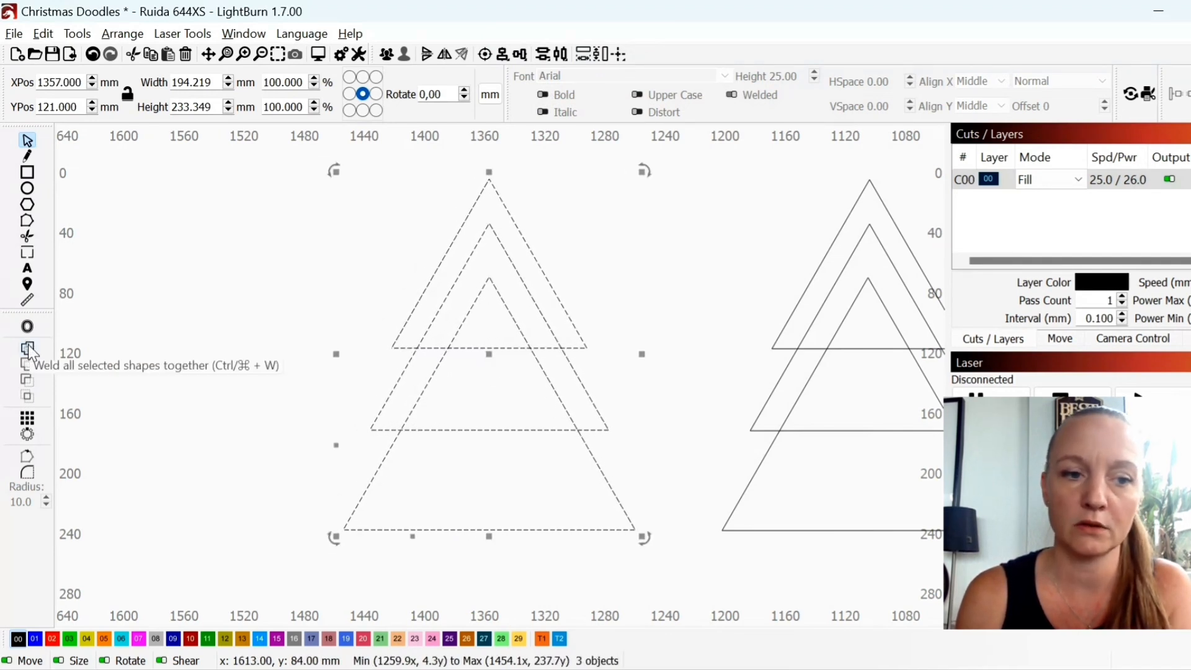
- Weld the copied stack into one tree outline, squeeze it narrower and move it aside
click(27, 352)
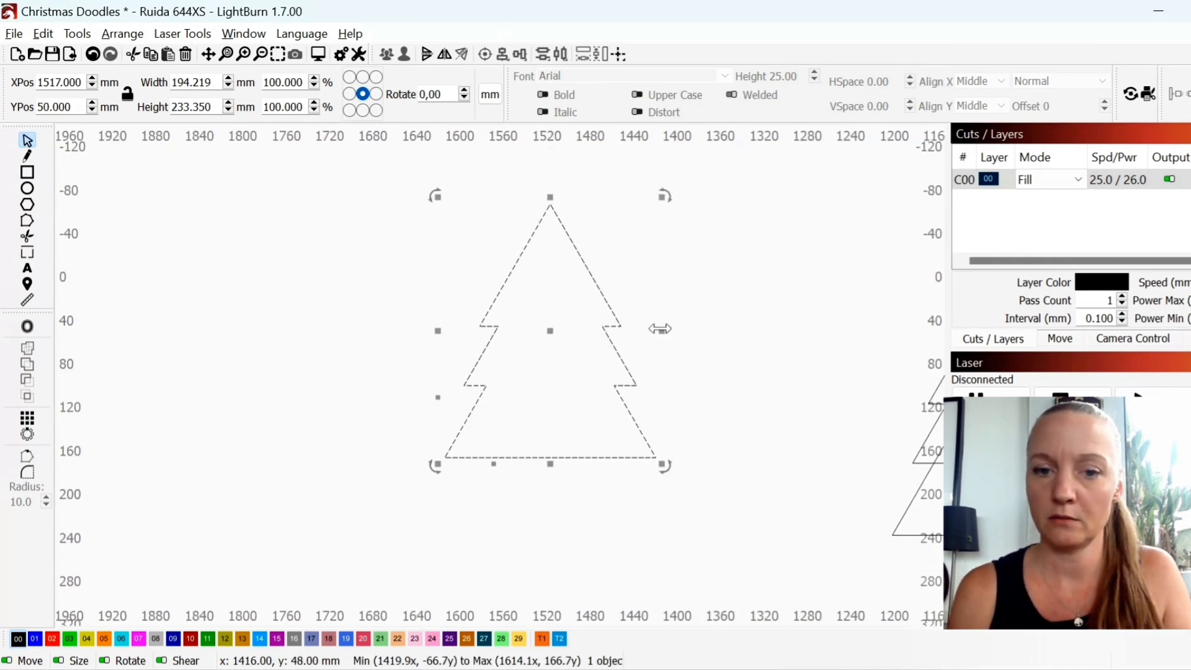
drag(661, 329, 603, 327)
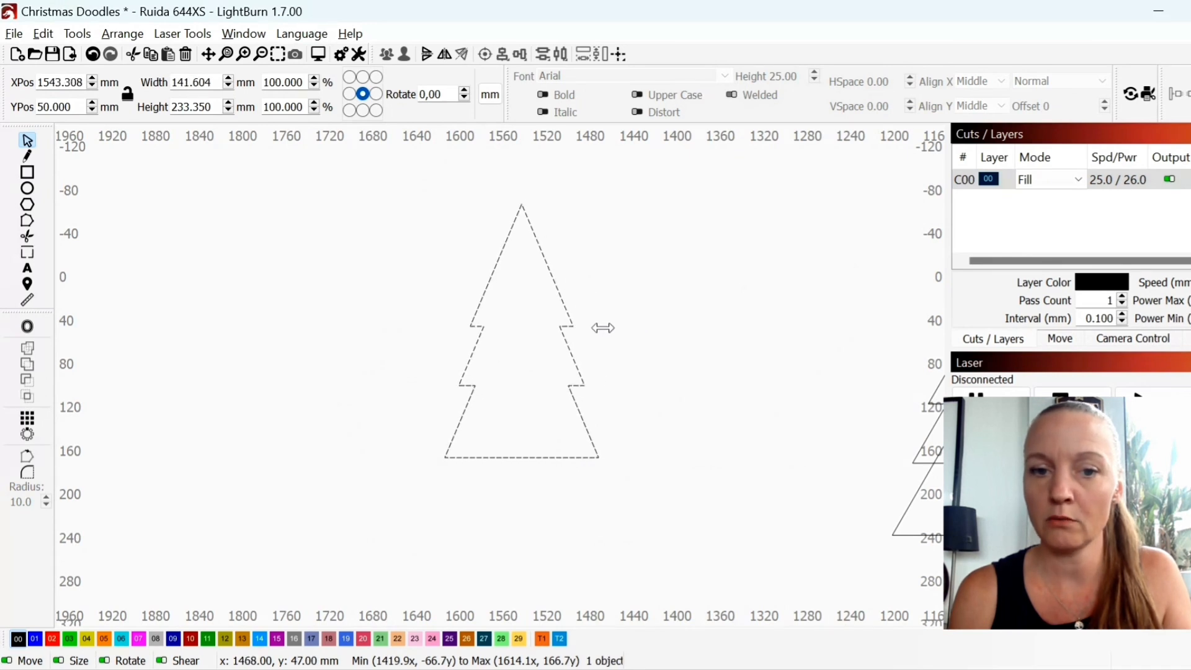
click(522, 330)
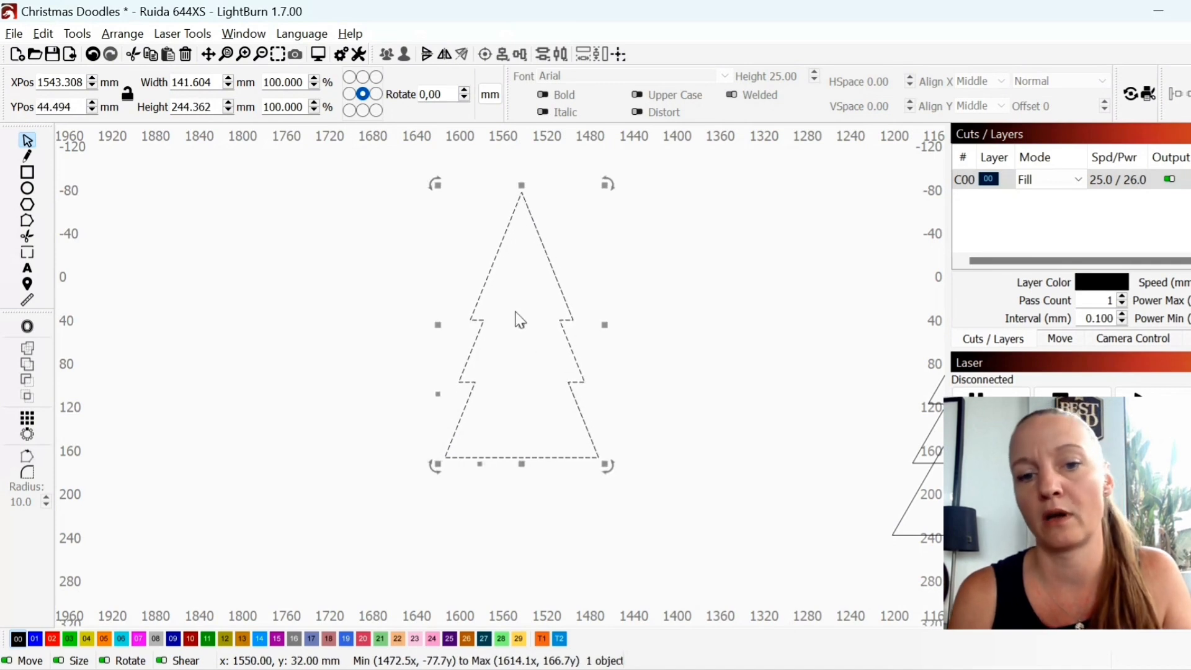
drag(520, 325, 404, 319)
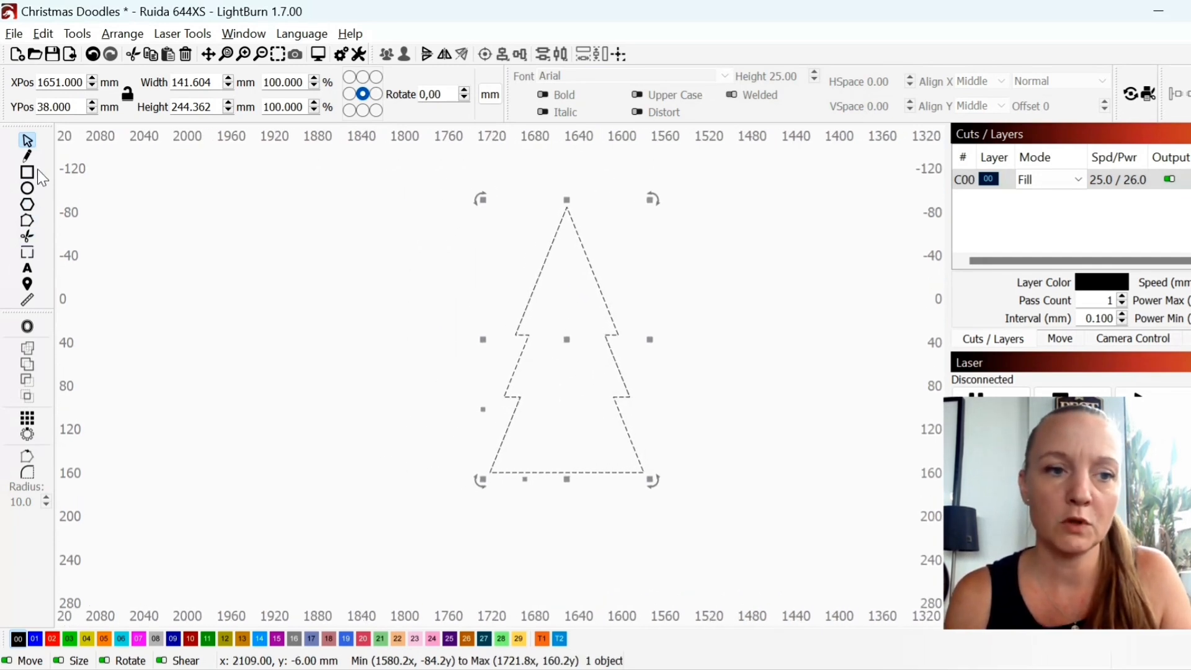
- Draw a small trunk rectangle and seat it against the narrow tree's base
drag(536, 482, 564, 501)
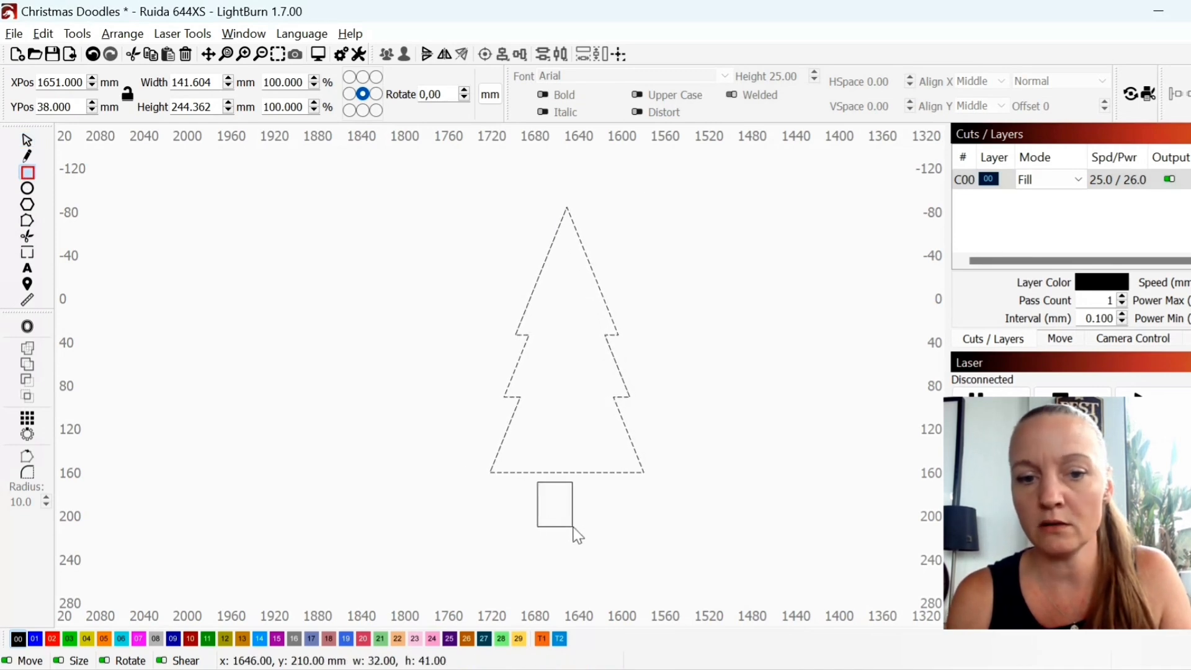
click(554, 506)
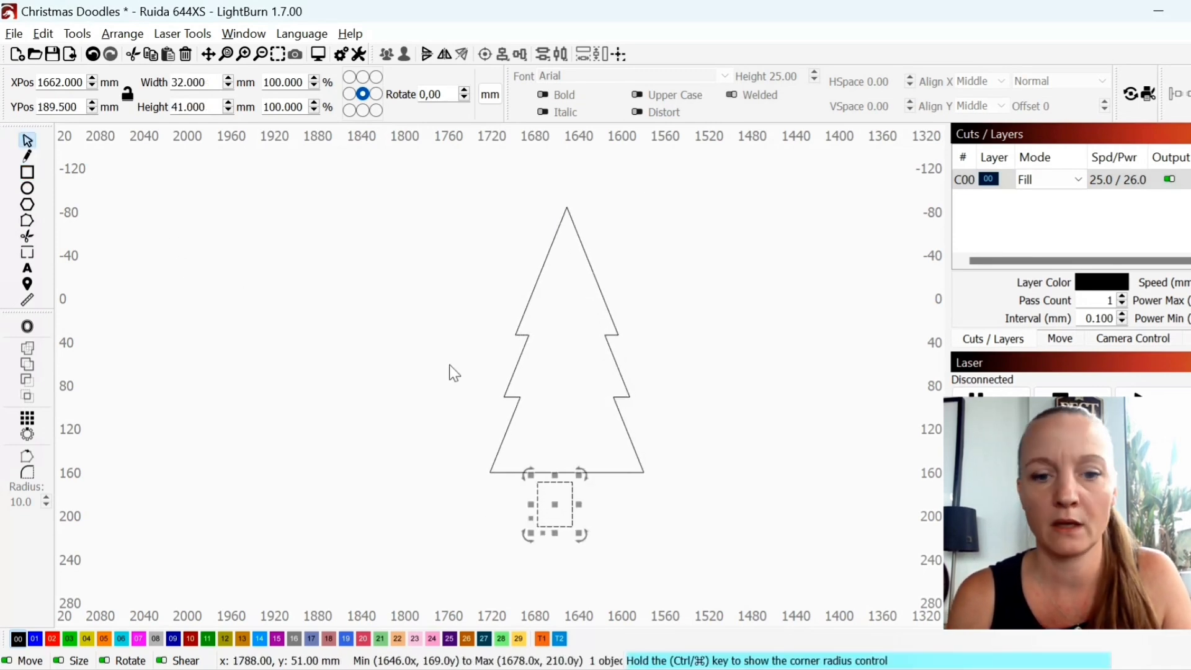
drag(554, 505, 569, 486)
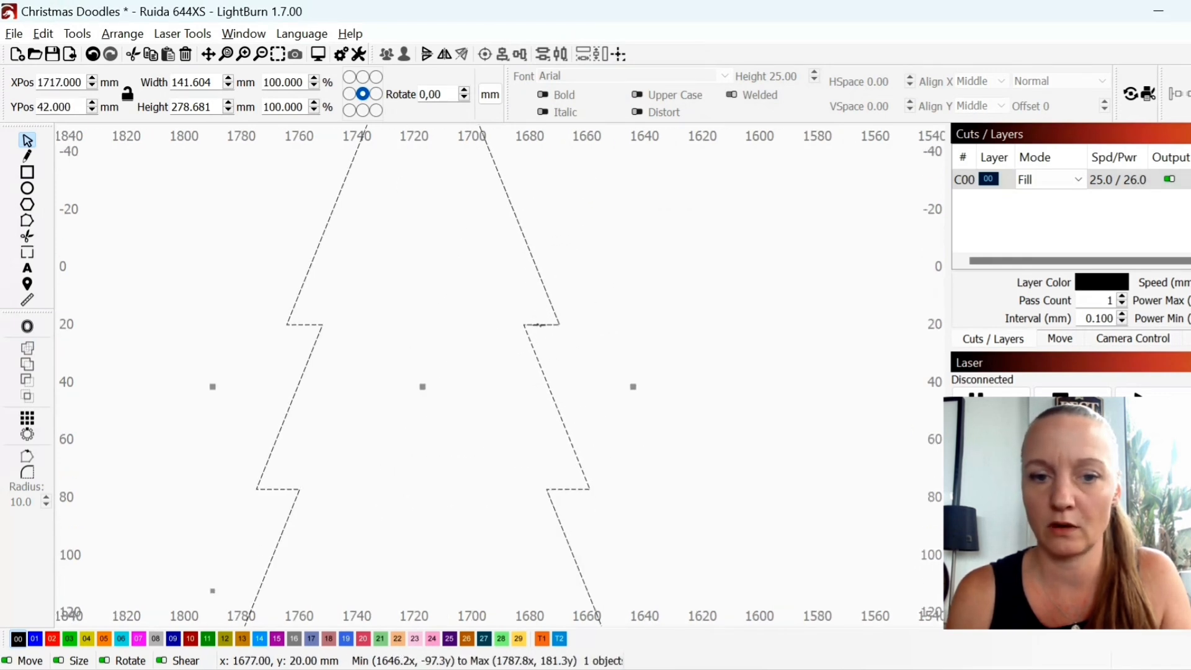
- Duplicate the trunked tree and start an Offset on the copy
right_click(422, 377)
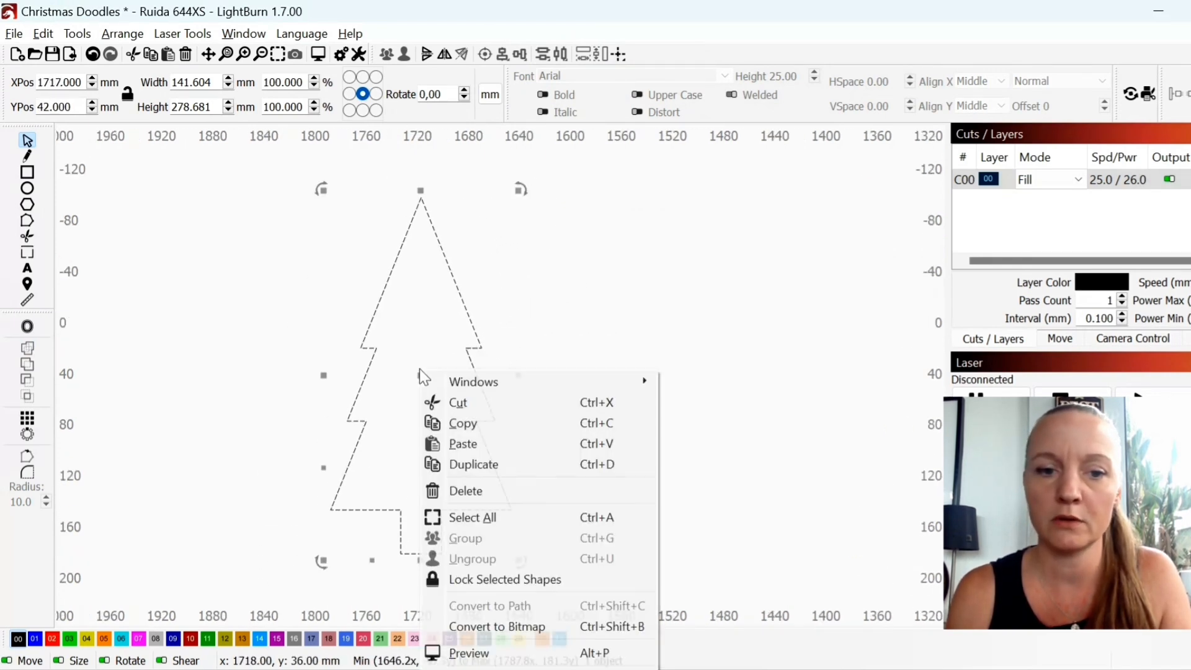
mouse_move(471, 464)
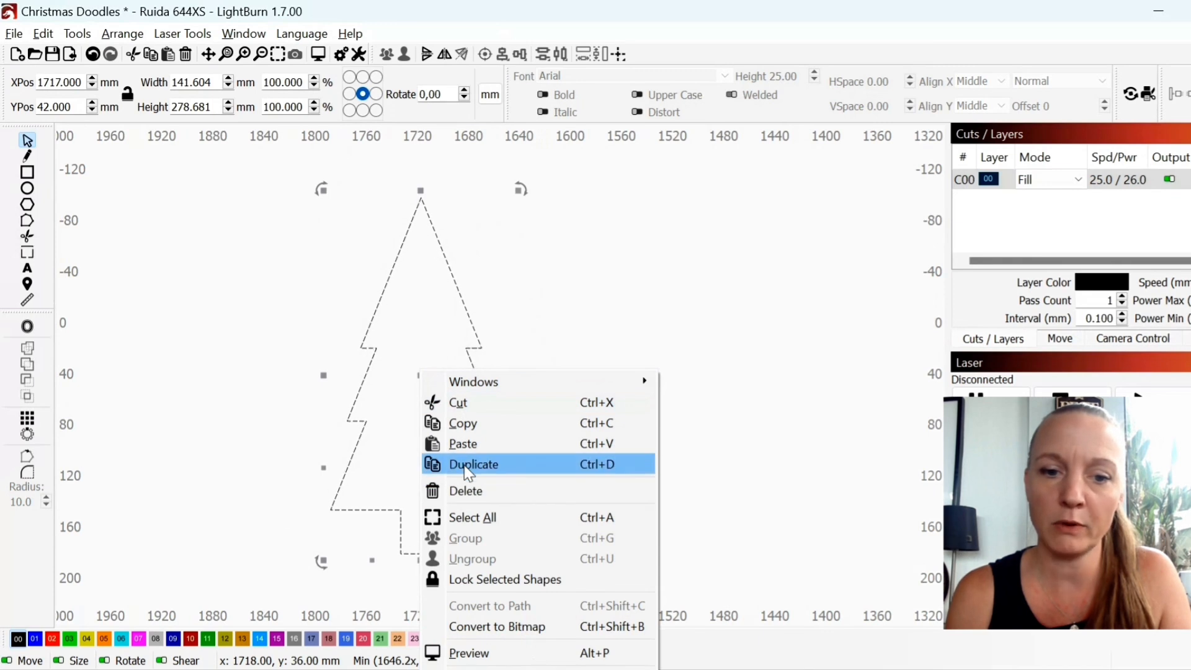
click(472, 464)
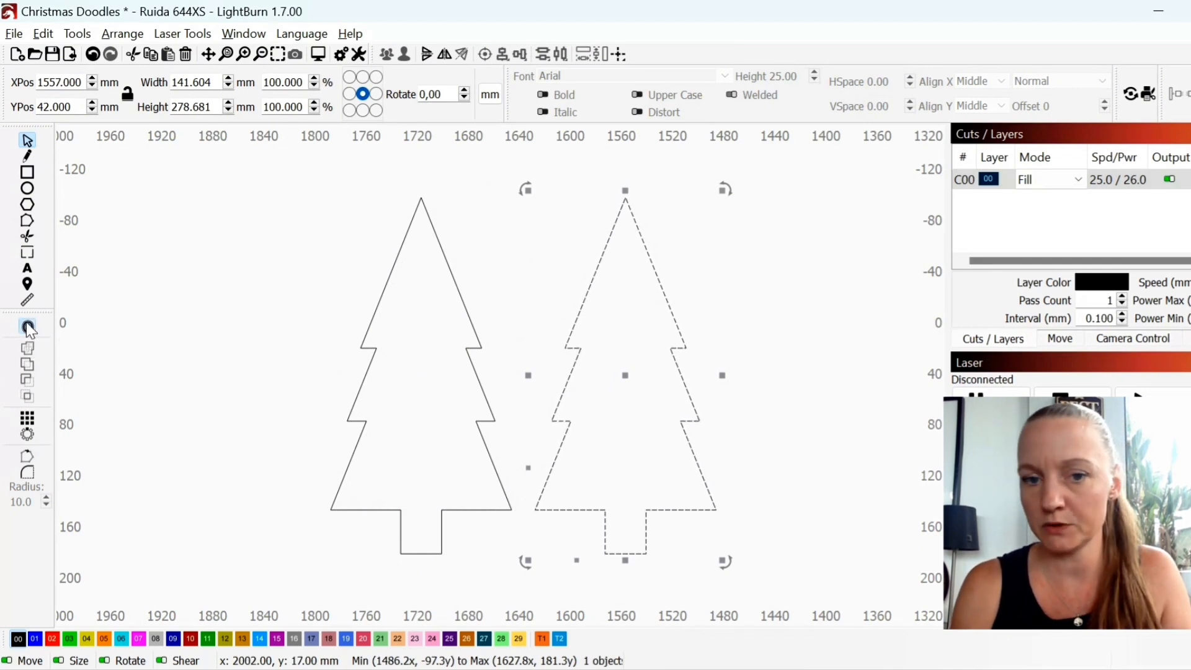
click(26, 326)
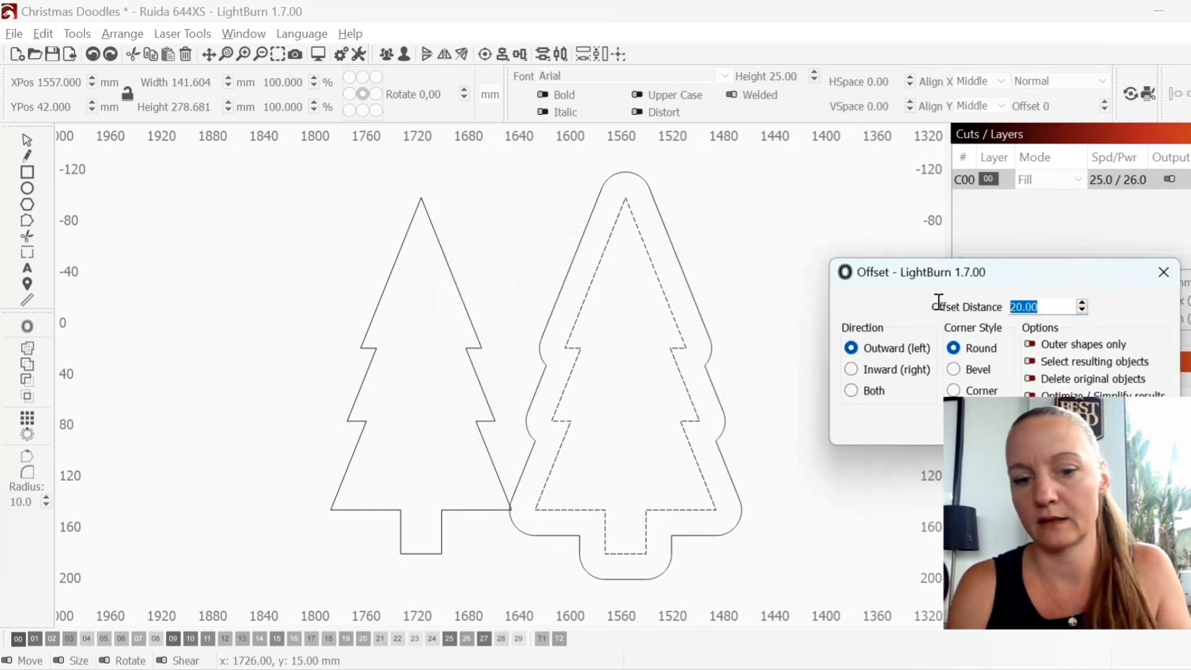
- Set the offset to 7.00 mm outward, trying Corner style before settling on Round
text(1)
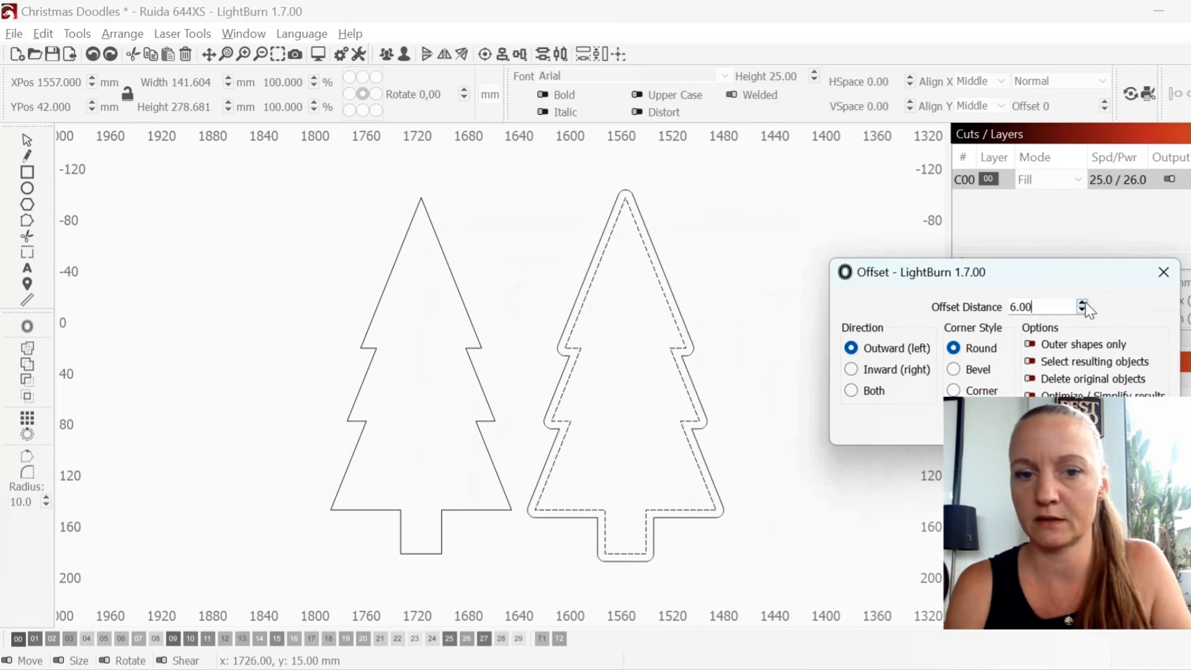
click(1081, 302)
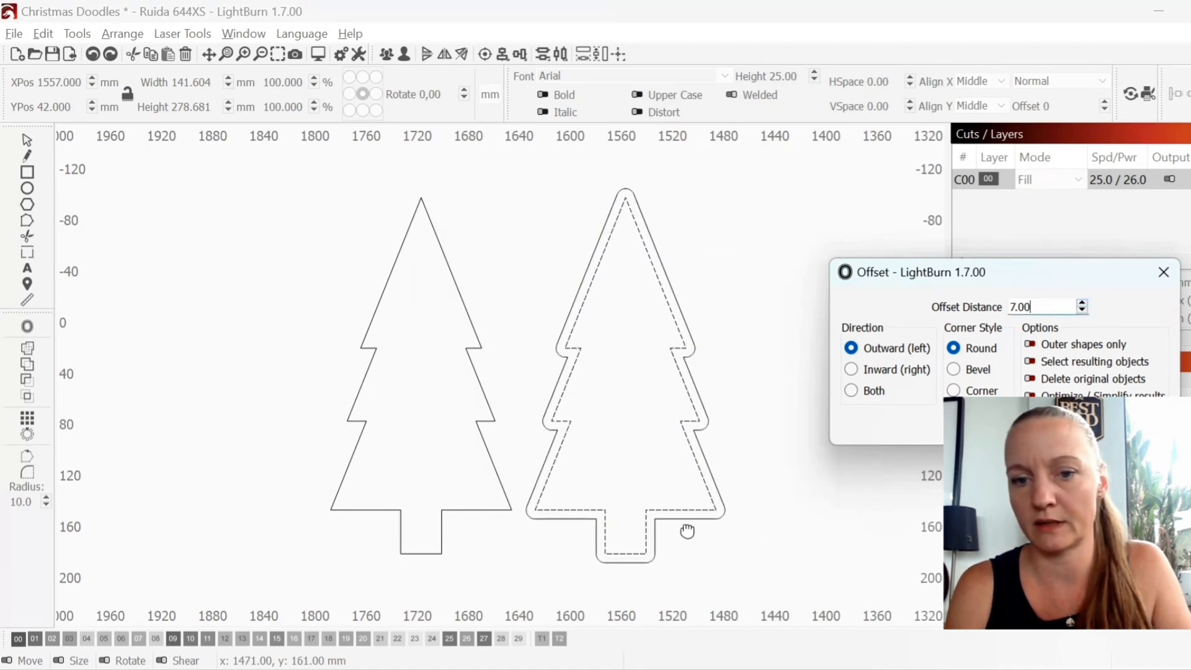
drag(934, 272, 859, 271)
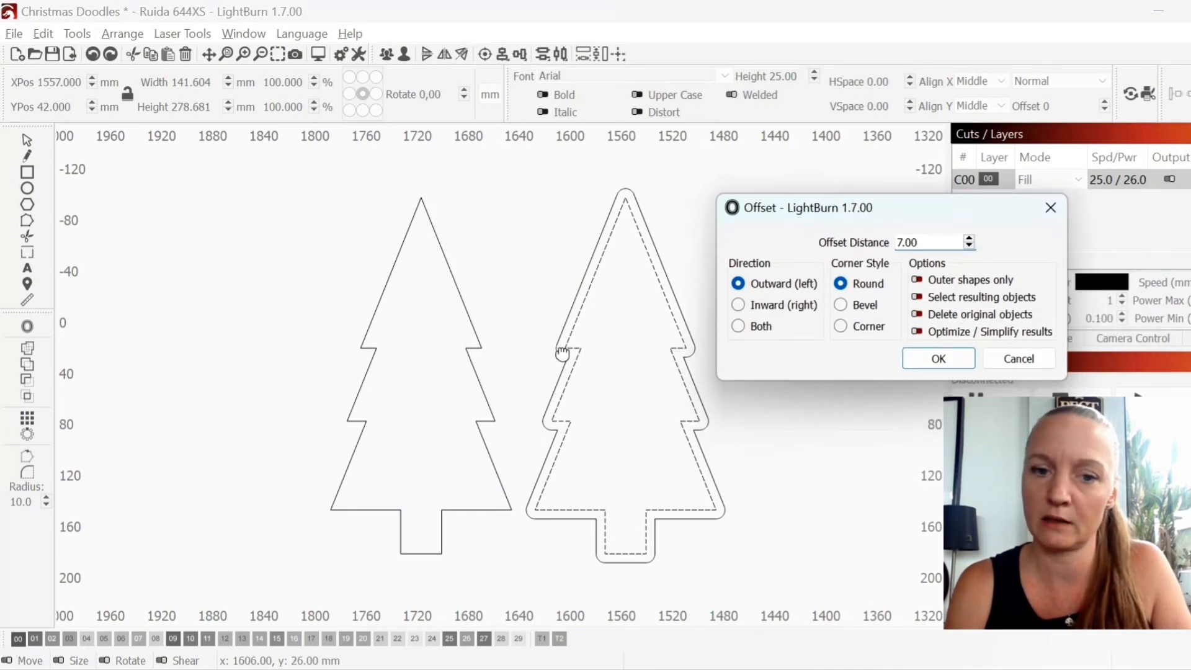
click(842, 326)
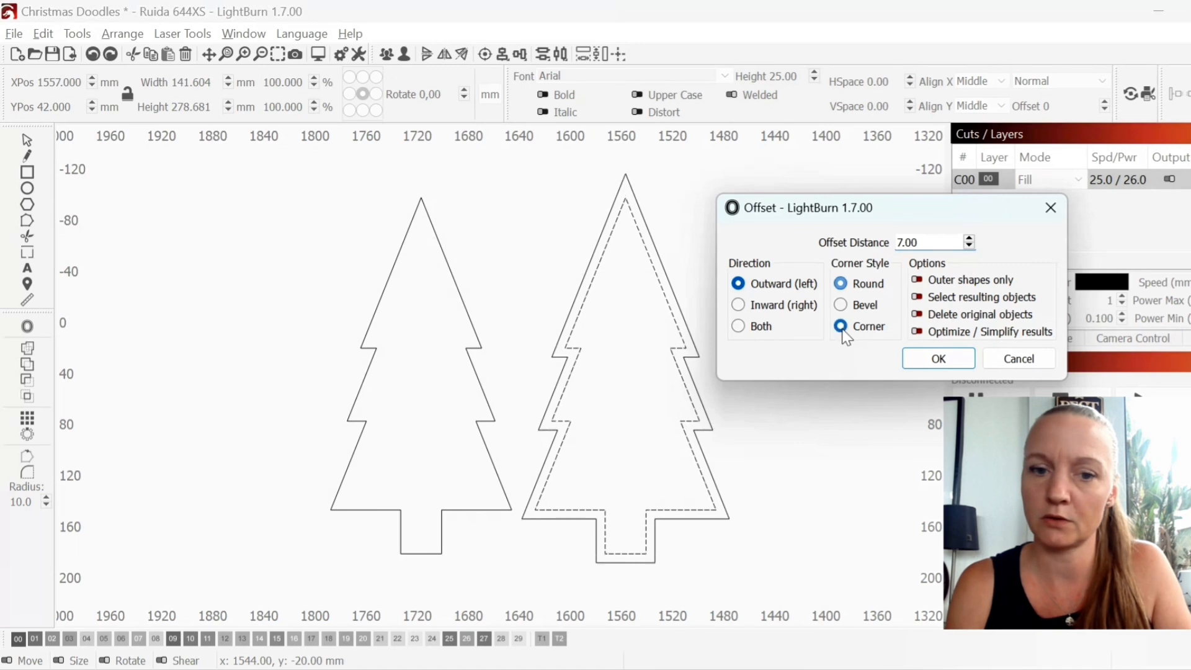
click(840, 326)
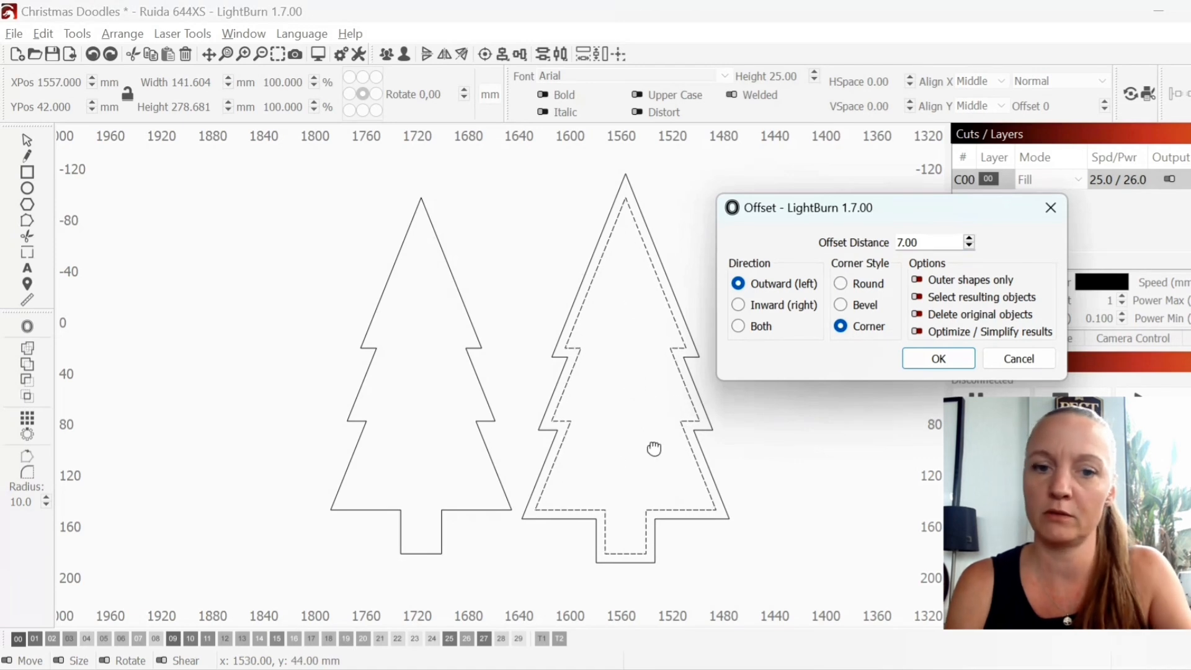
mouse_move(670, 340)
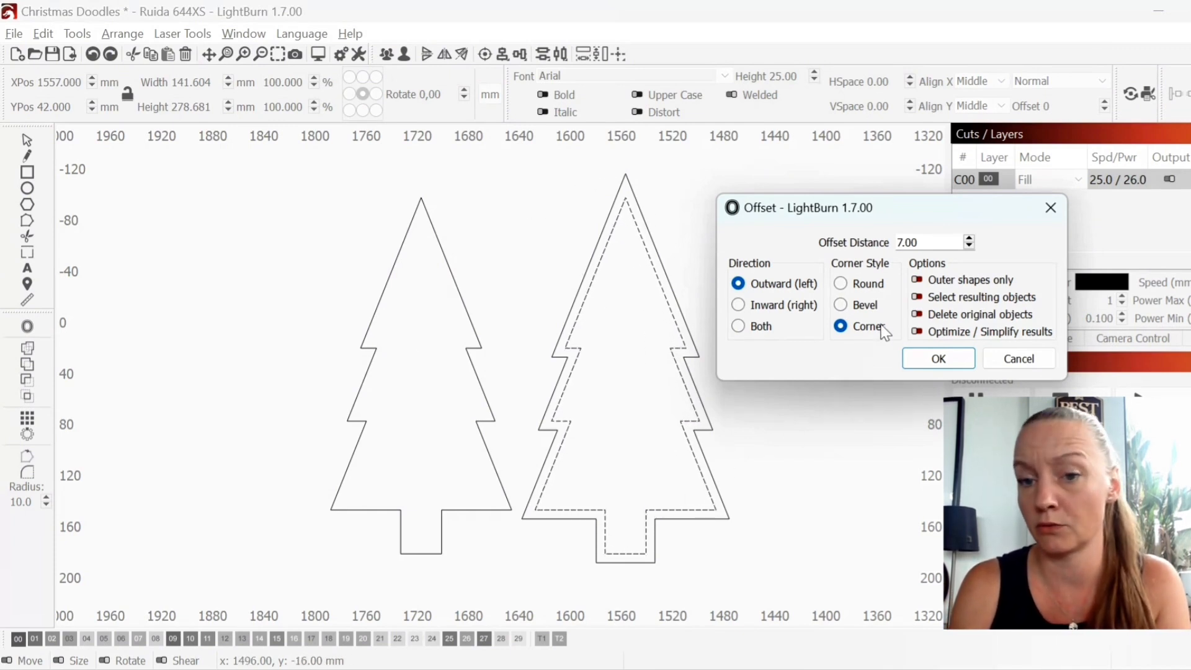
click(840, 283)
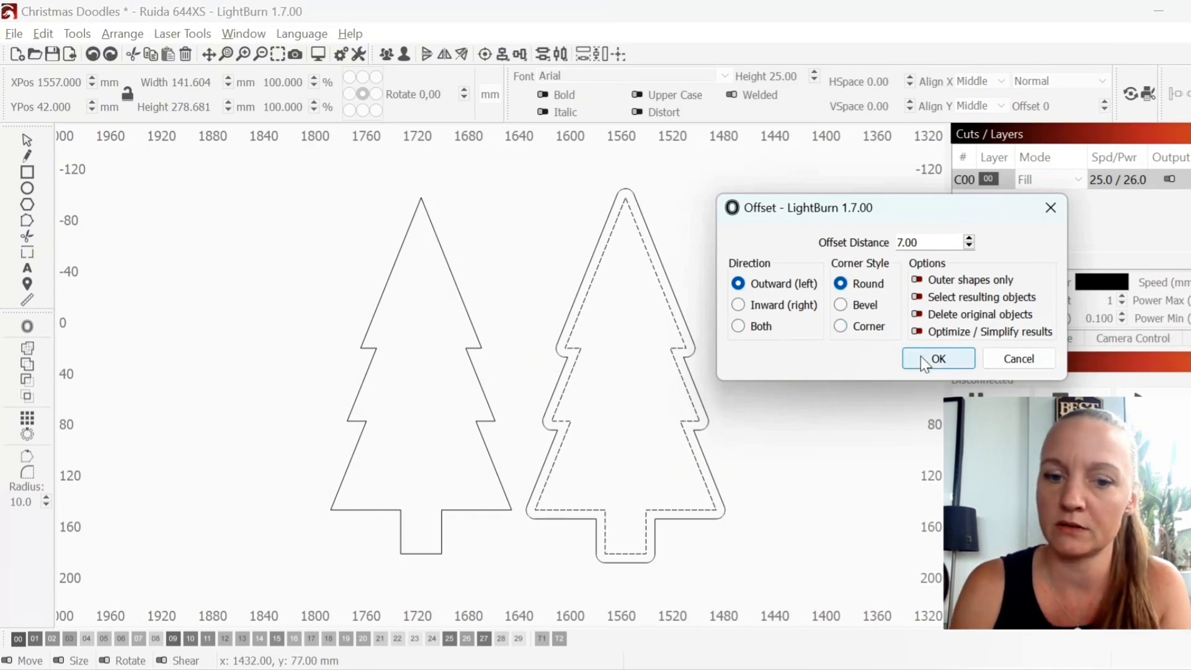
- Apply the rounded offset and arrange the rounded and pointed trees in a row
click(938, 359)
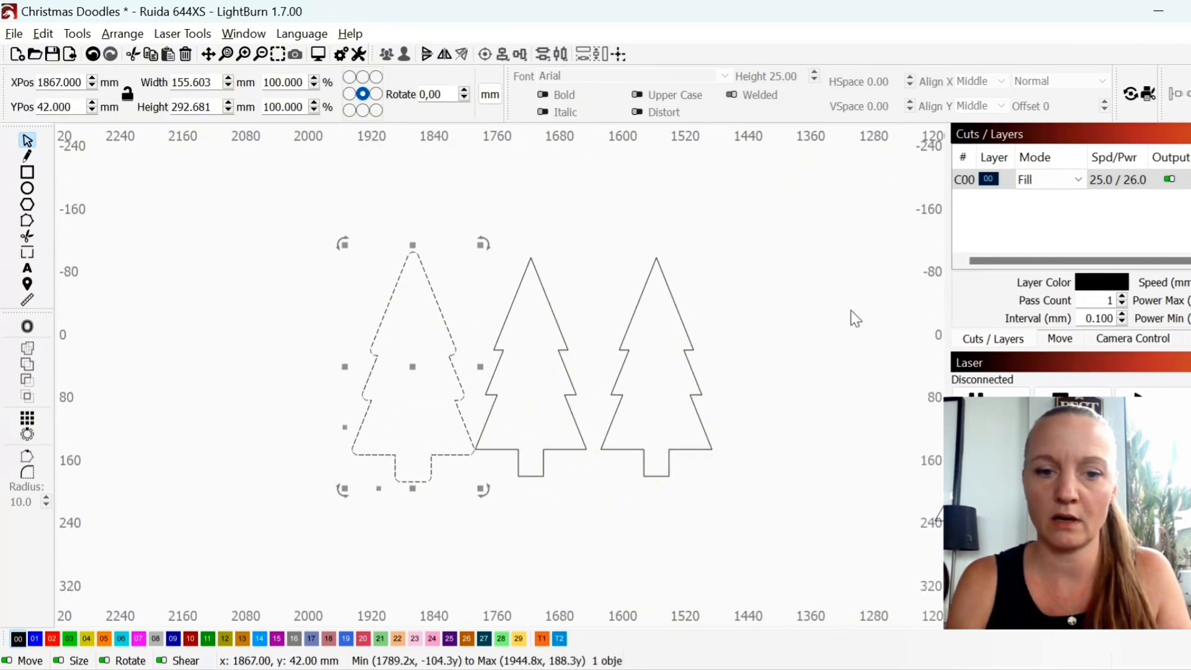
drag(412, 366, 405, 366)
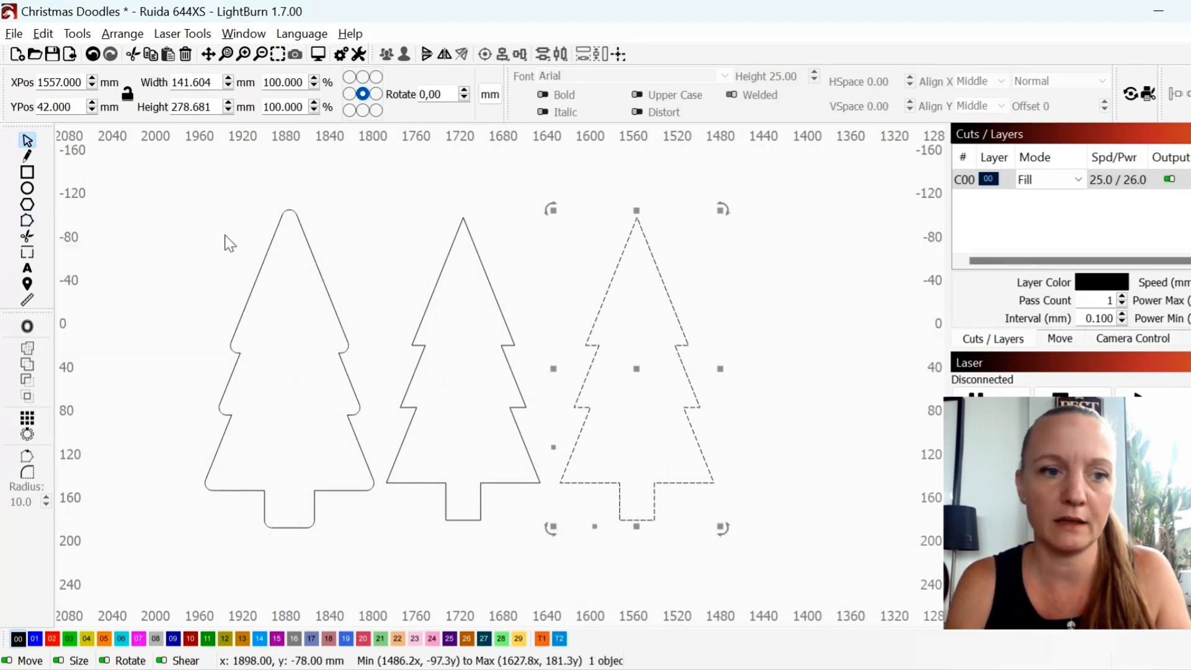
- Enter Edit Nodes on the third tree to start curving its branch tips
click(26, 221)
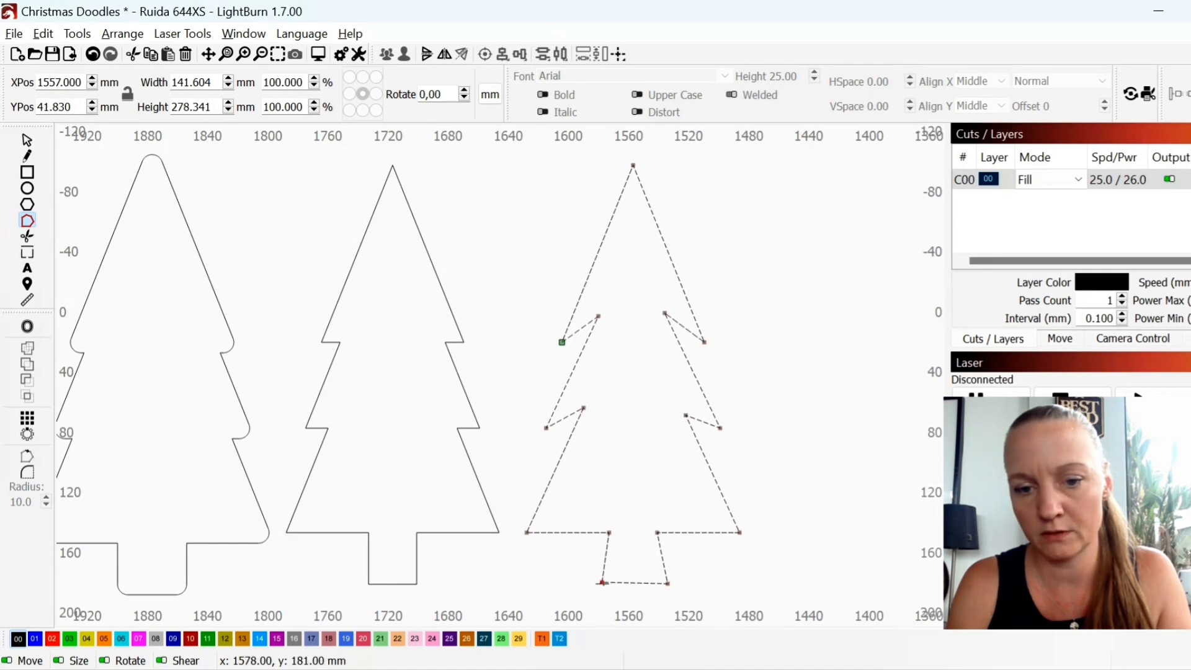
mouse_move(603, 584)
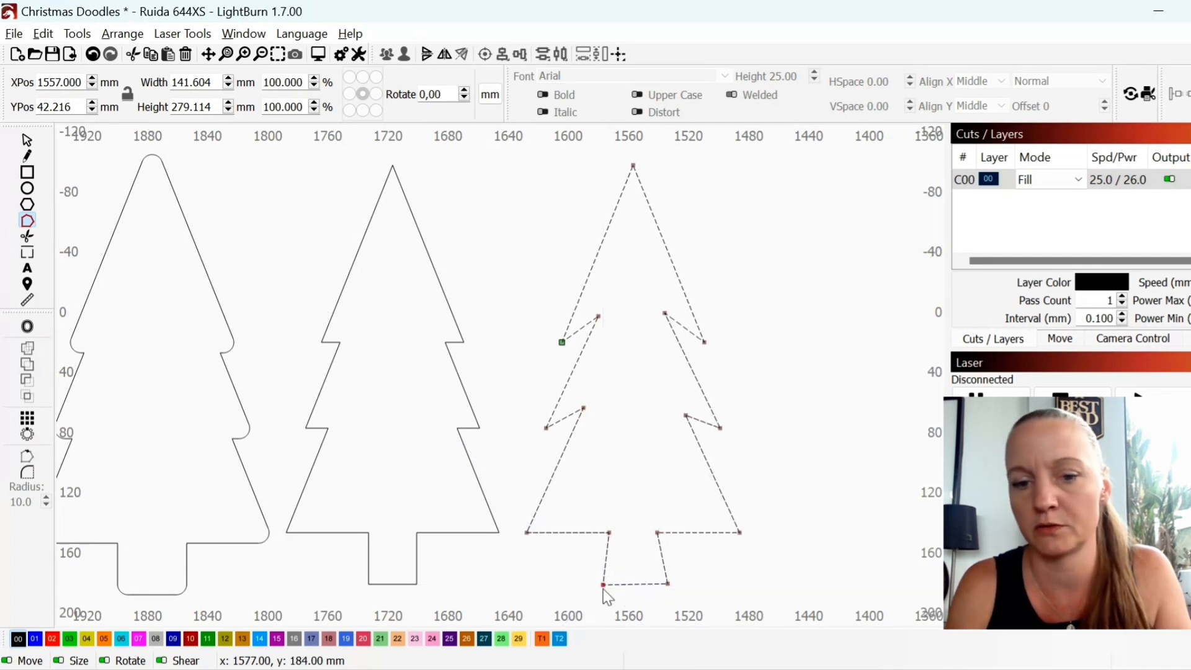
mouse_move(642, 255)
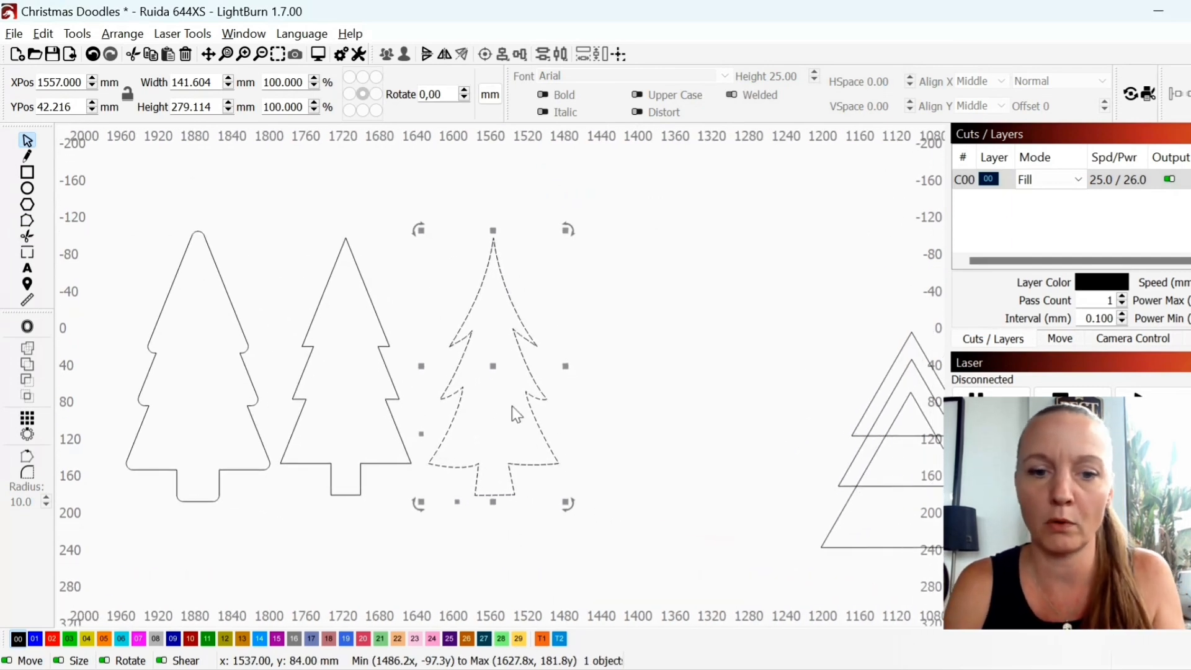
- Offset a copy of the curvy tree 7.00 mm outward, Round, with Delete original objects enabled
right_click(516, 414)
text(7)
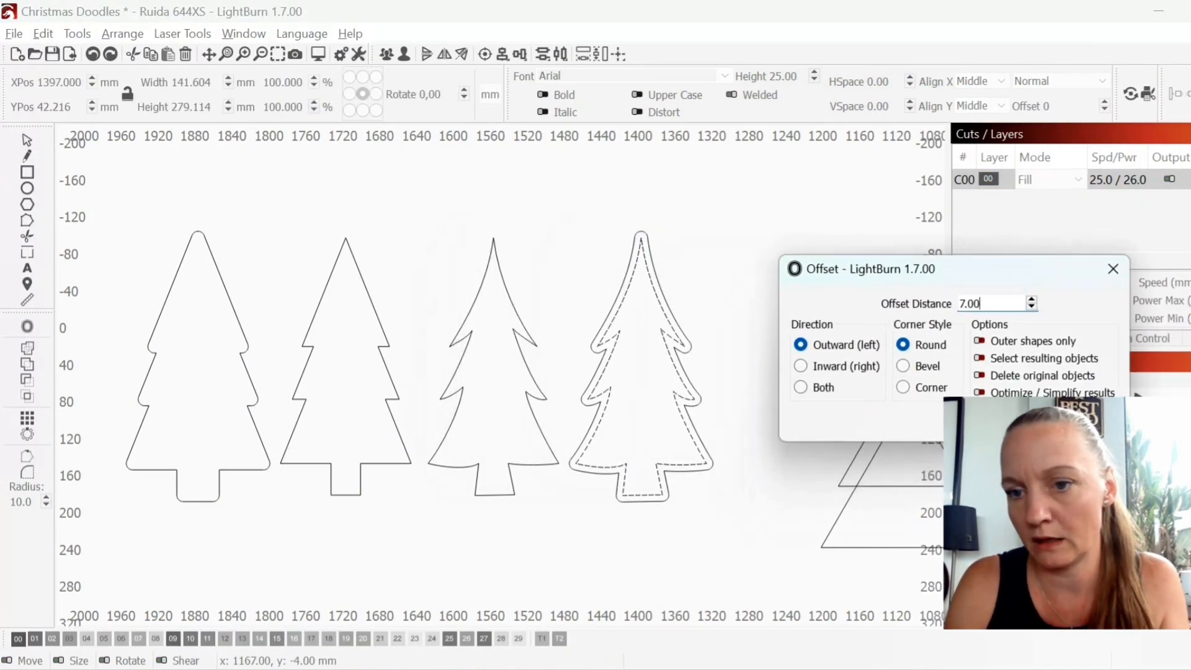
click(981, 375)
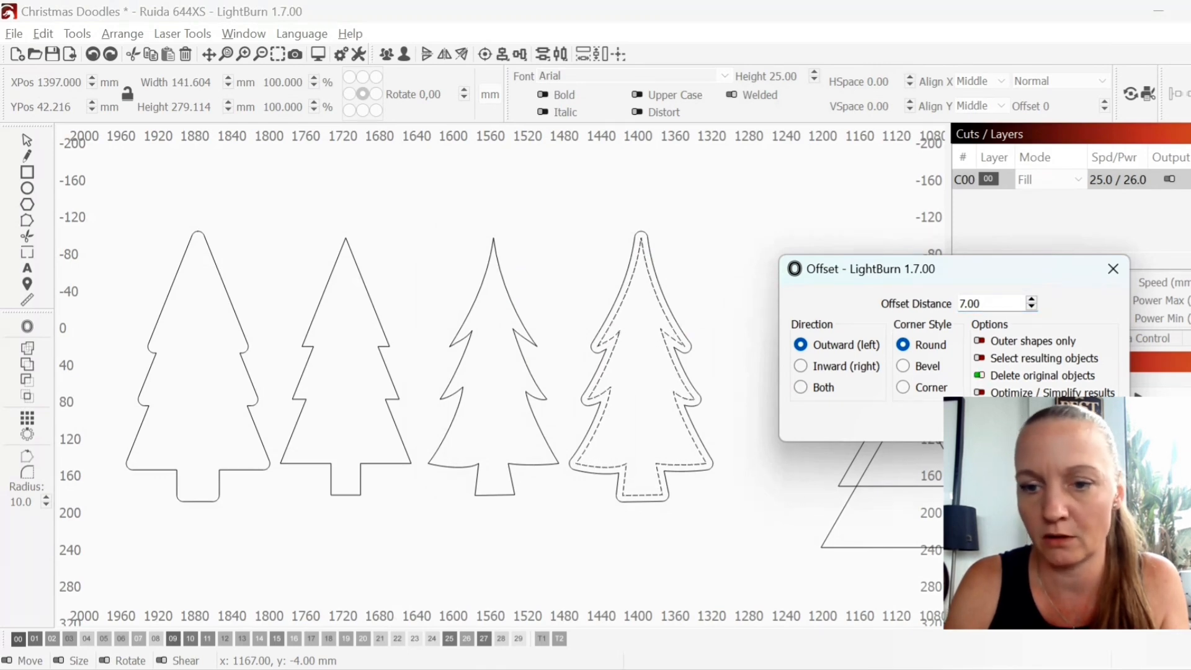
click(1113, 268)
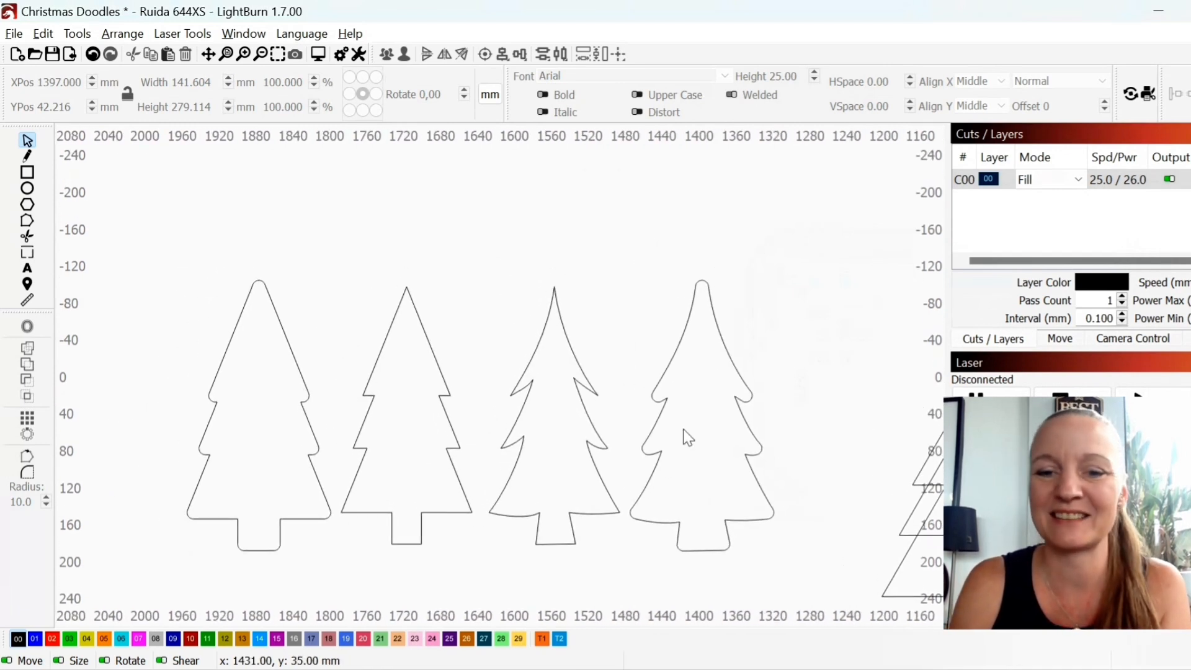
mouse_move(665, 493)
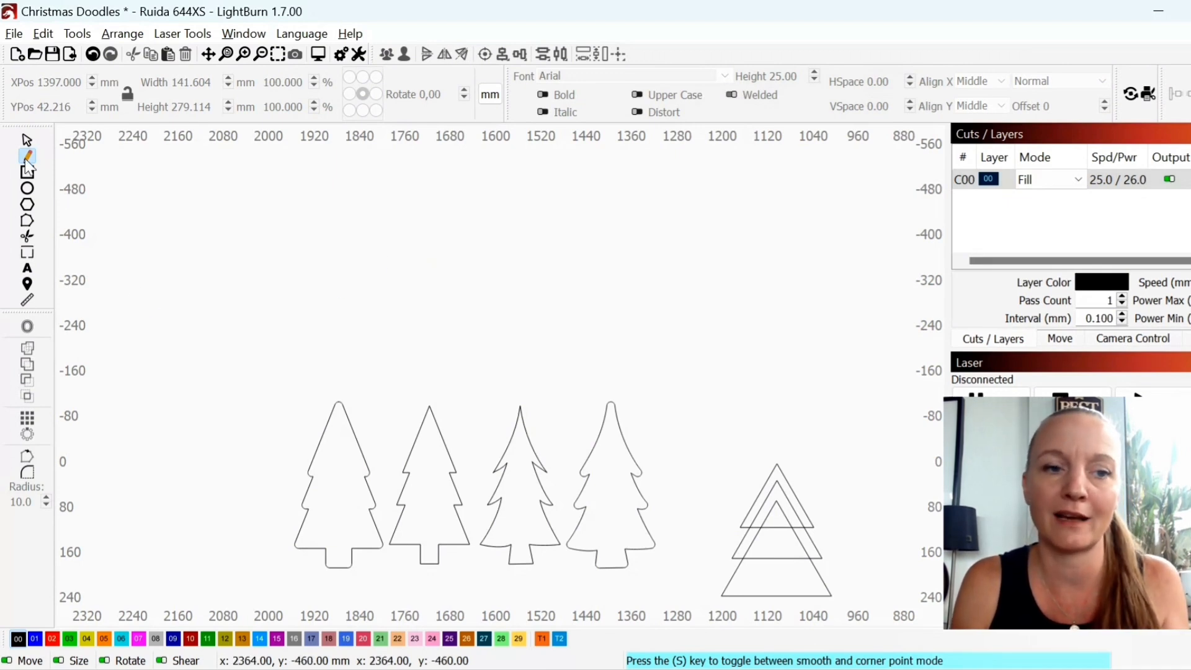
mouse_move(26, 157)
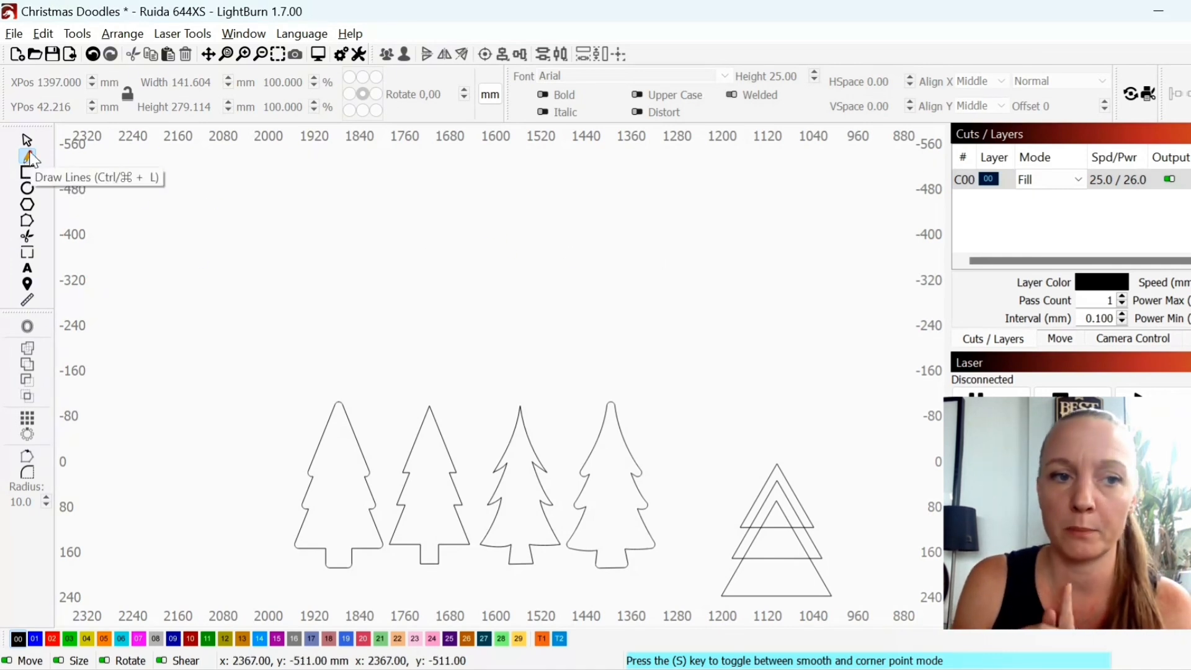
mouse_move(503, 253)
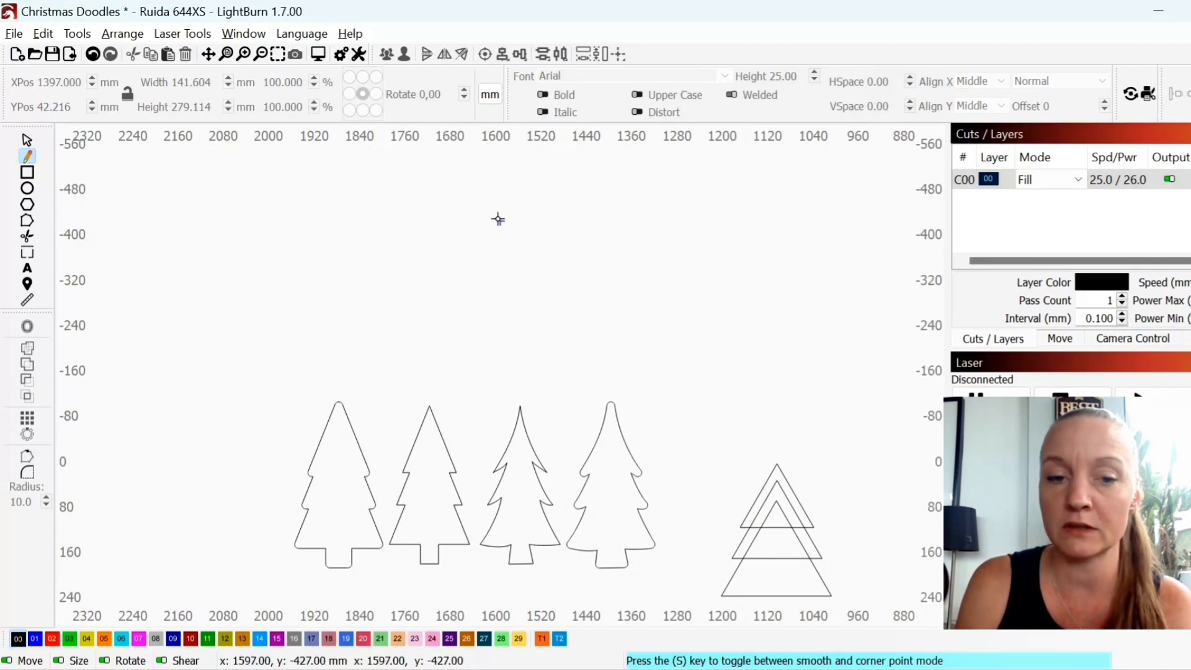
drag(498, 221, 568, 216)
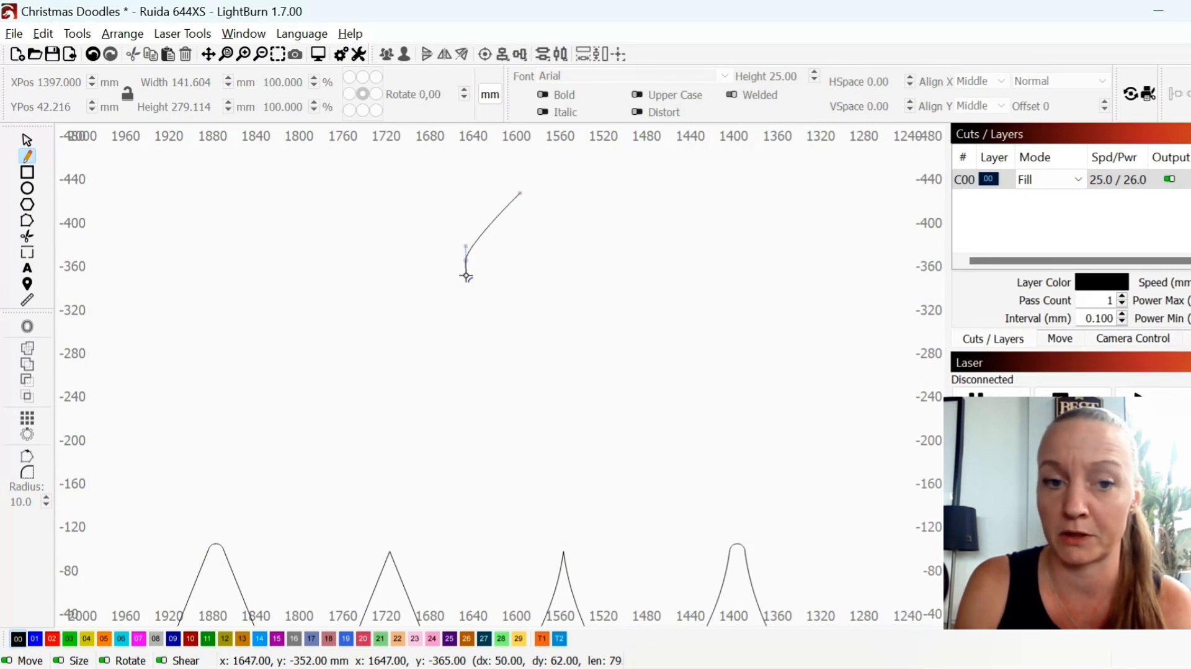
drag(468, 277, 466, 303)
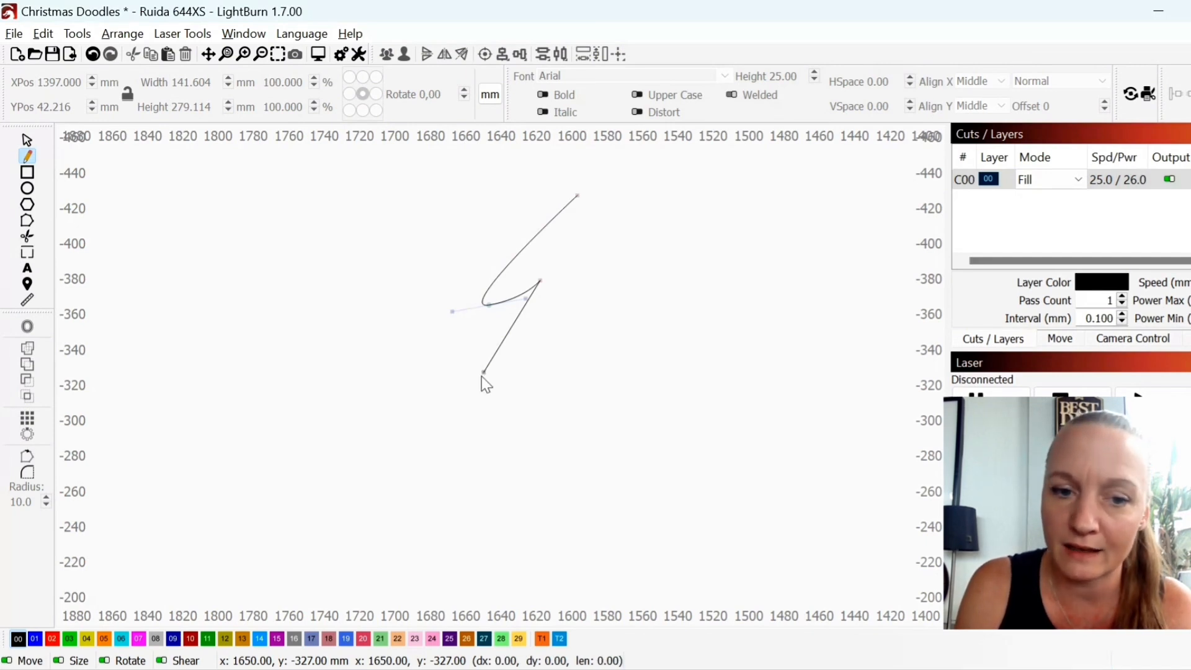
drag(487, 373, 455, 399)
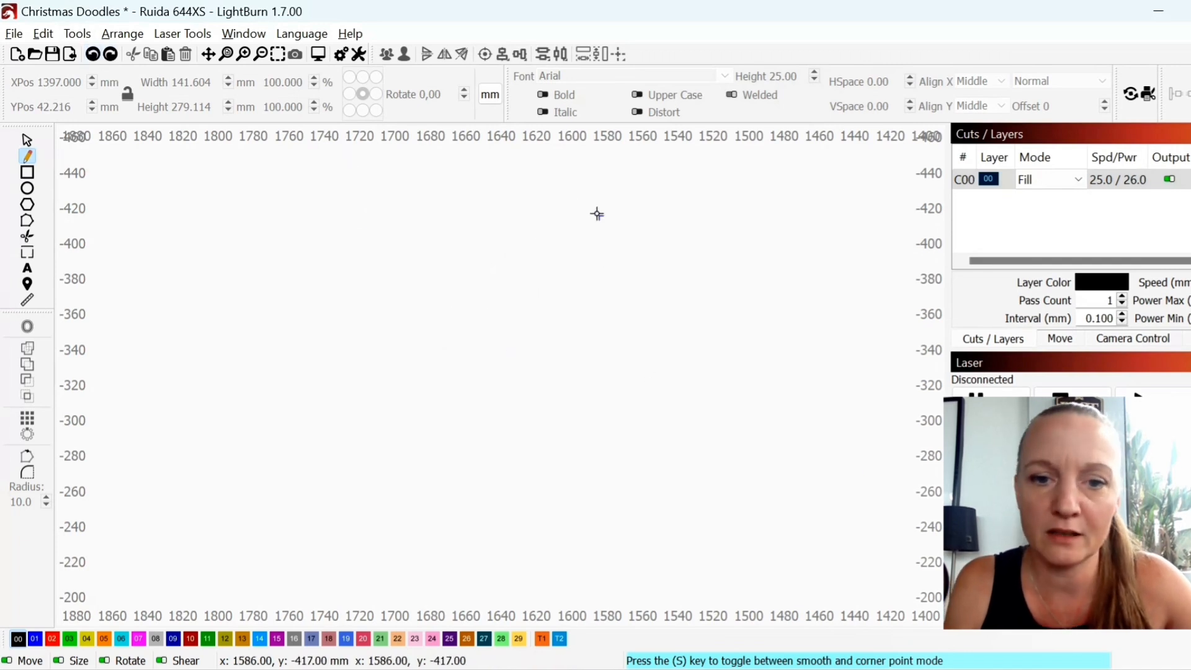
- Sketch three stacked swooping branch curves downward from the new tree's top
drag(597, 212, 554, 308)
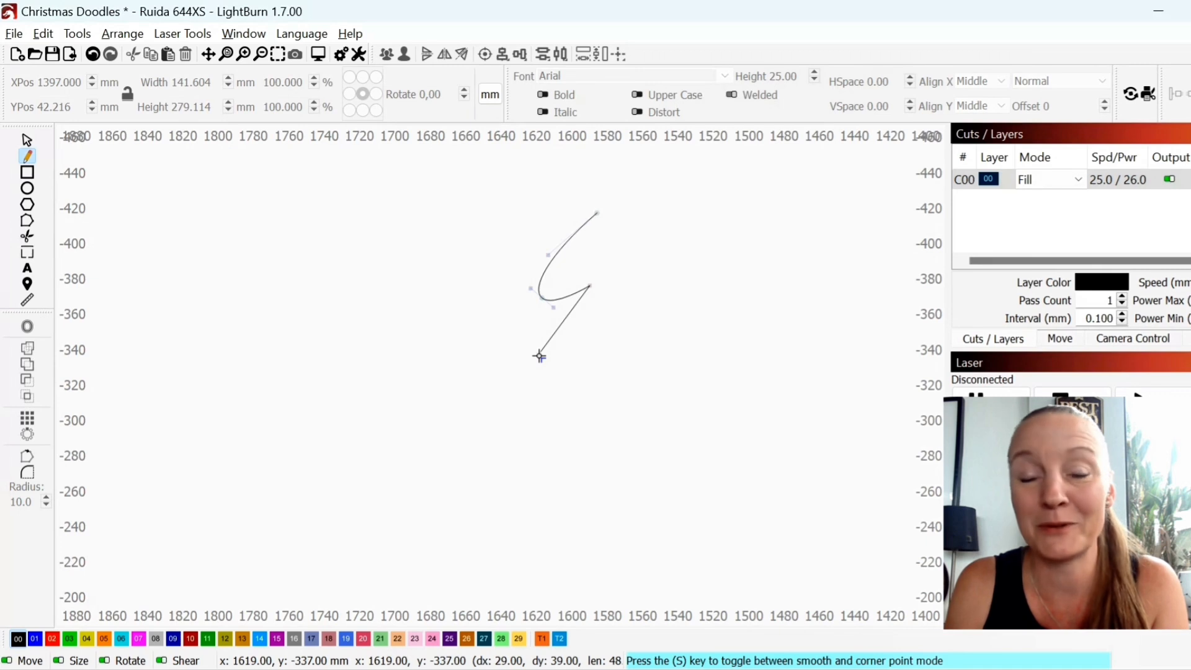
drag(540, 358, 540, 380)
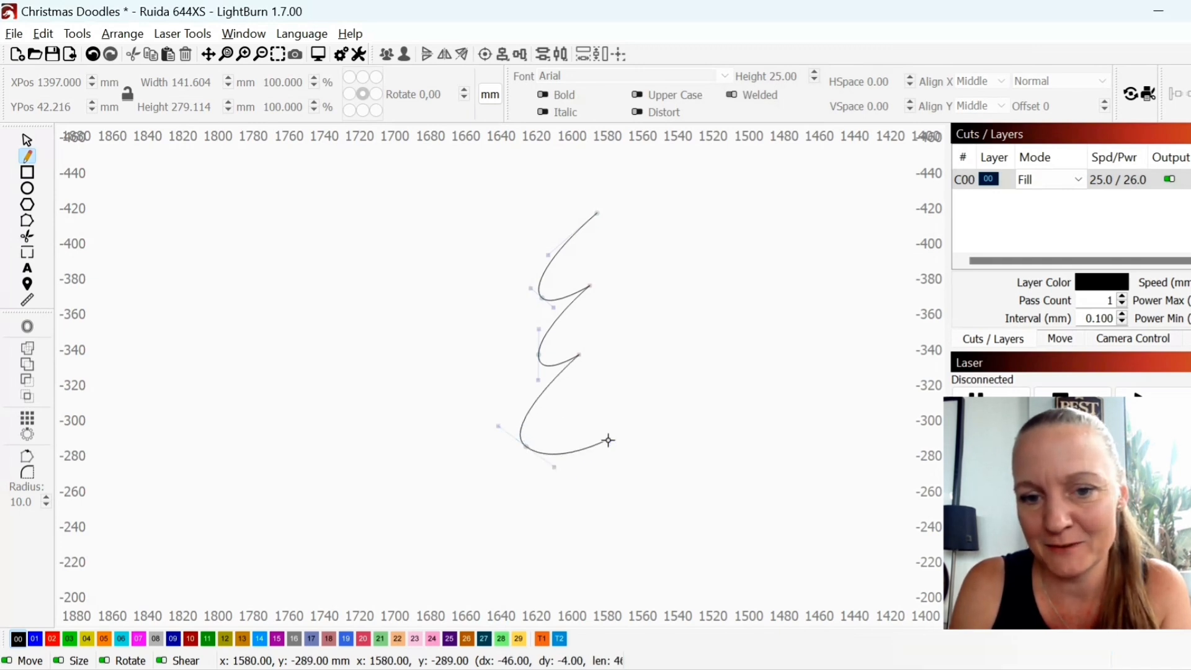
drag(607, 440, 669, 459)
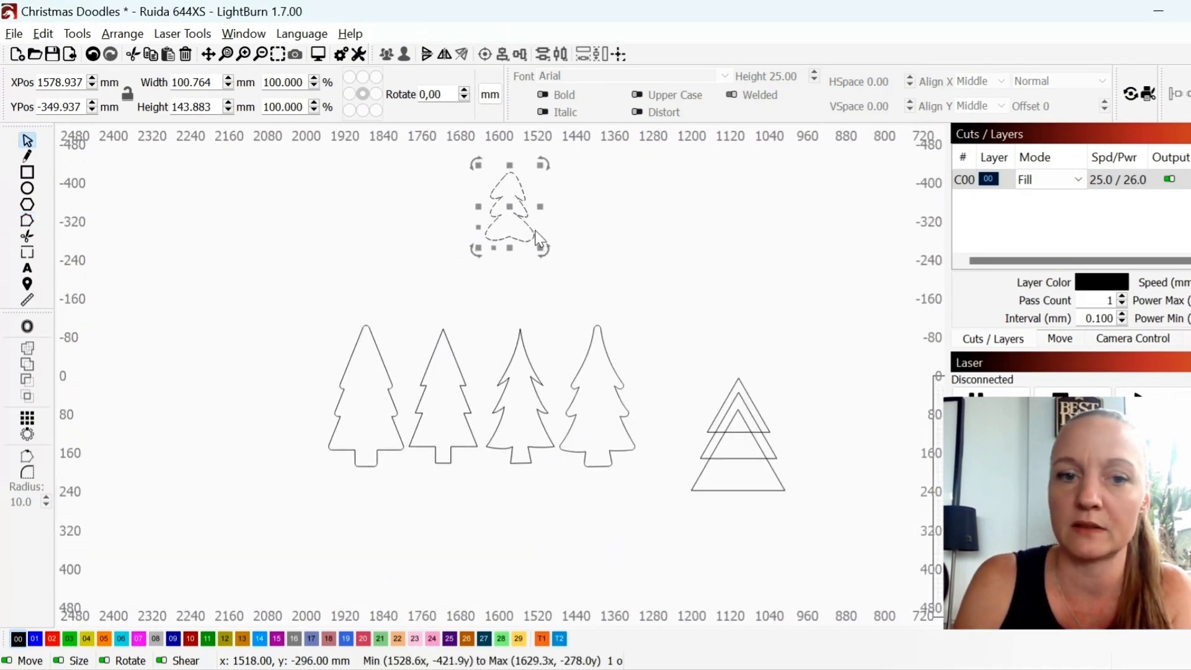
- Move the curvy tree left of the row, scale it up to match, and align it
drag(508, 209, 283, 407)
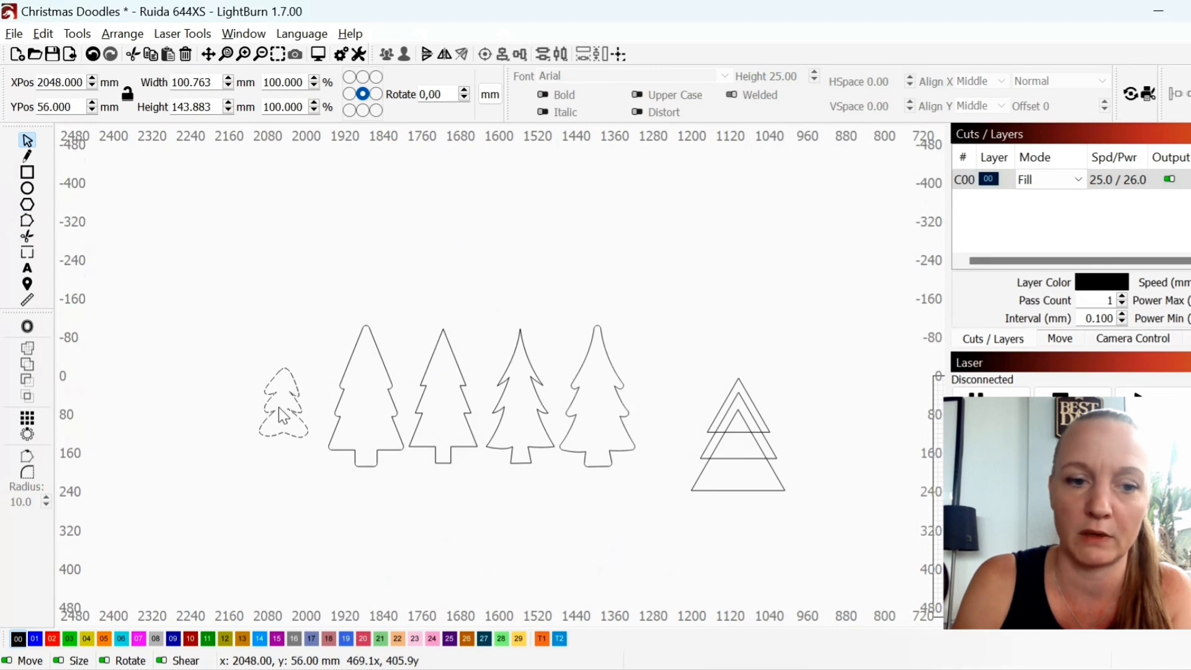
drag(283, 373, 328, 340)
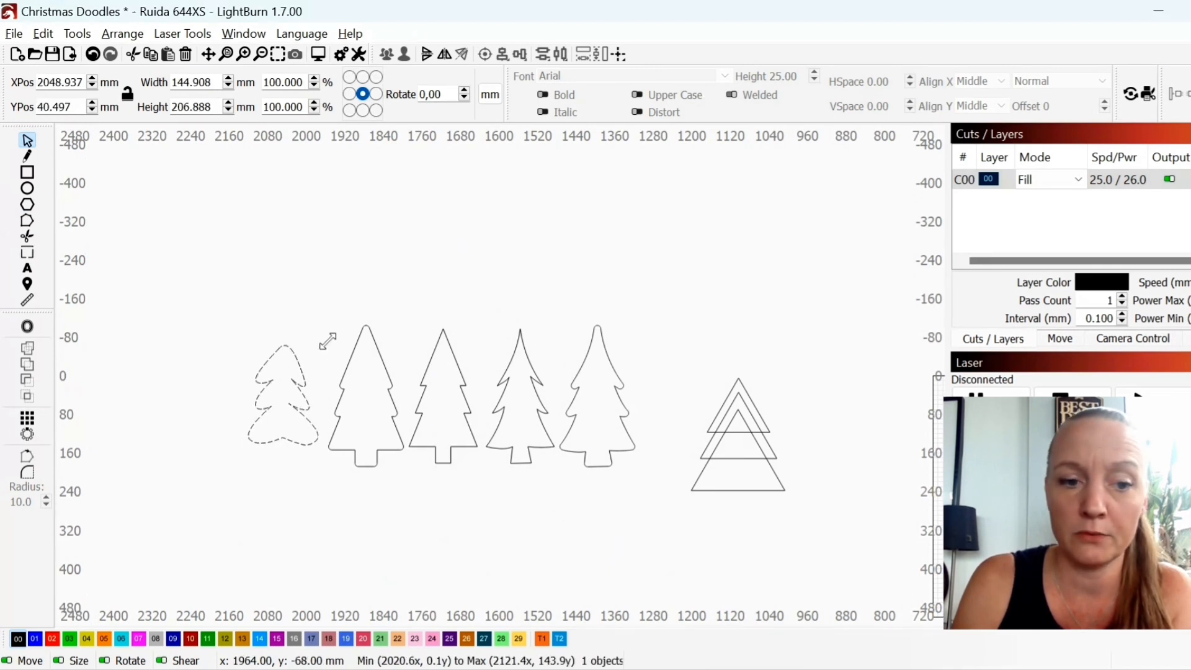
drag(328, 340, 276, 402)
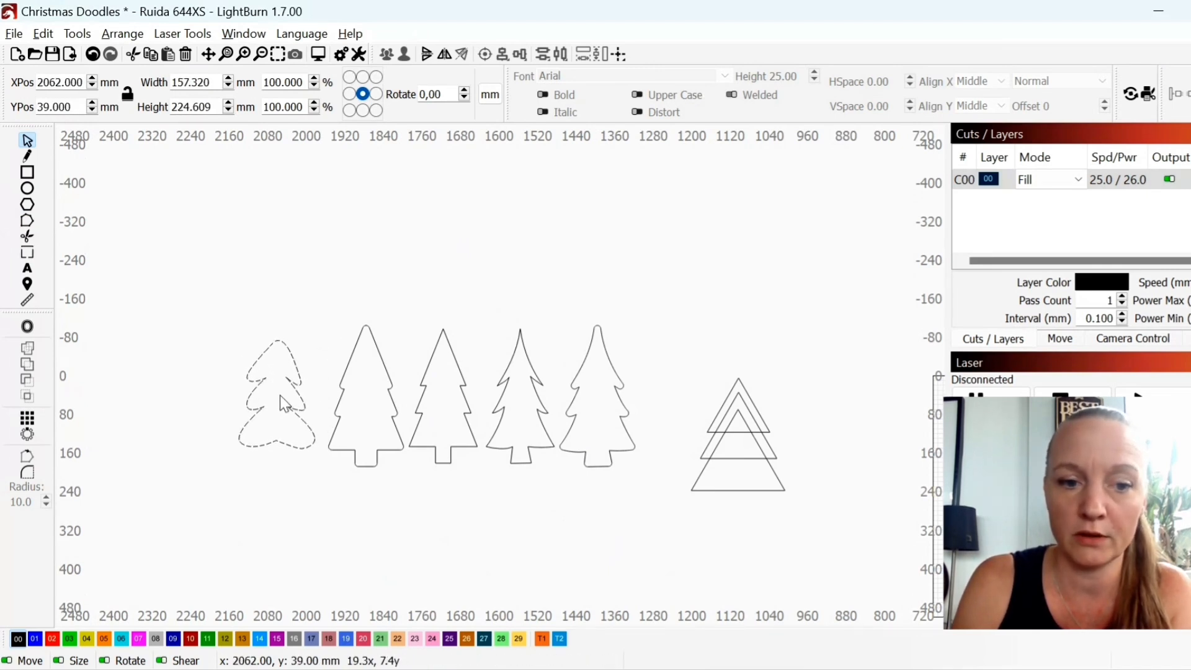
click(279, 395)
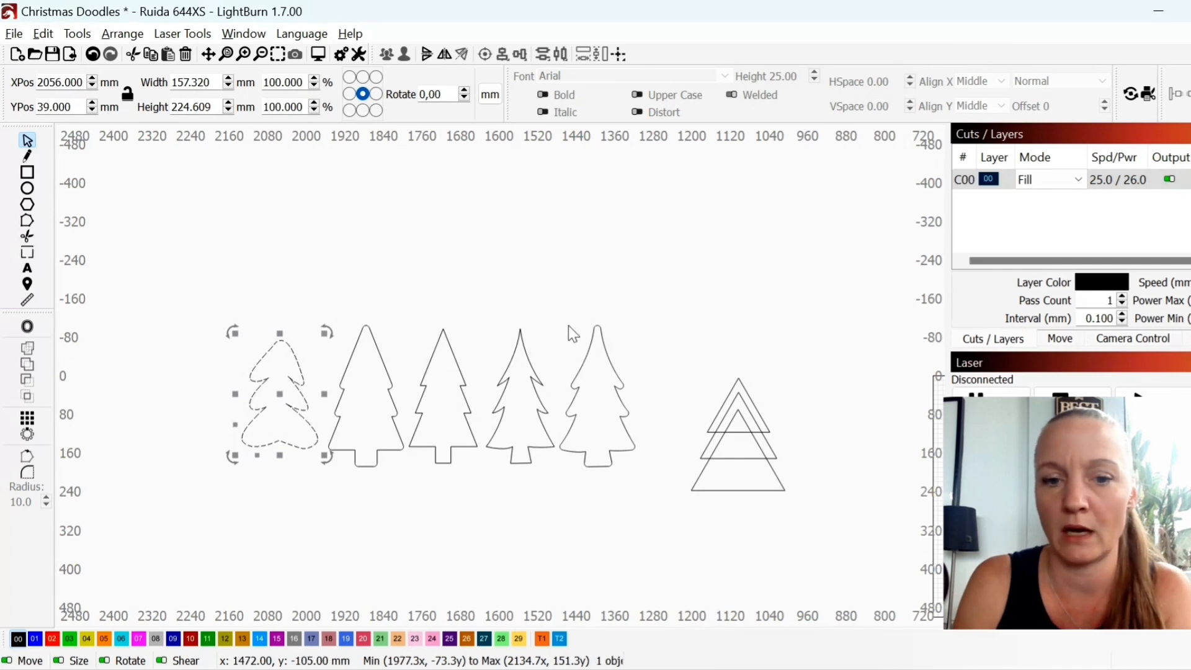